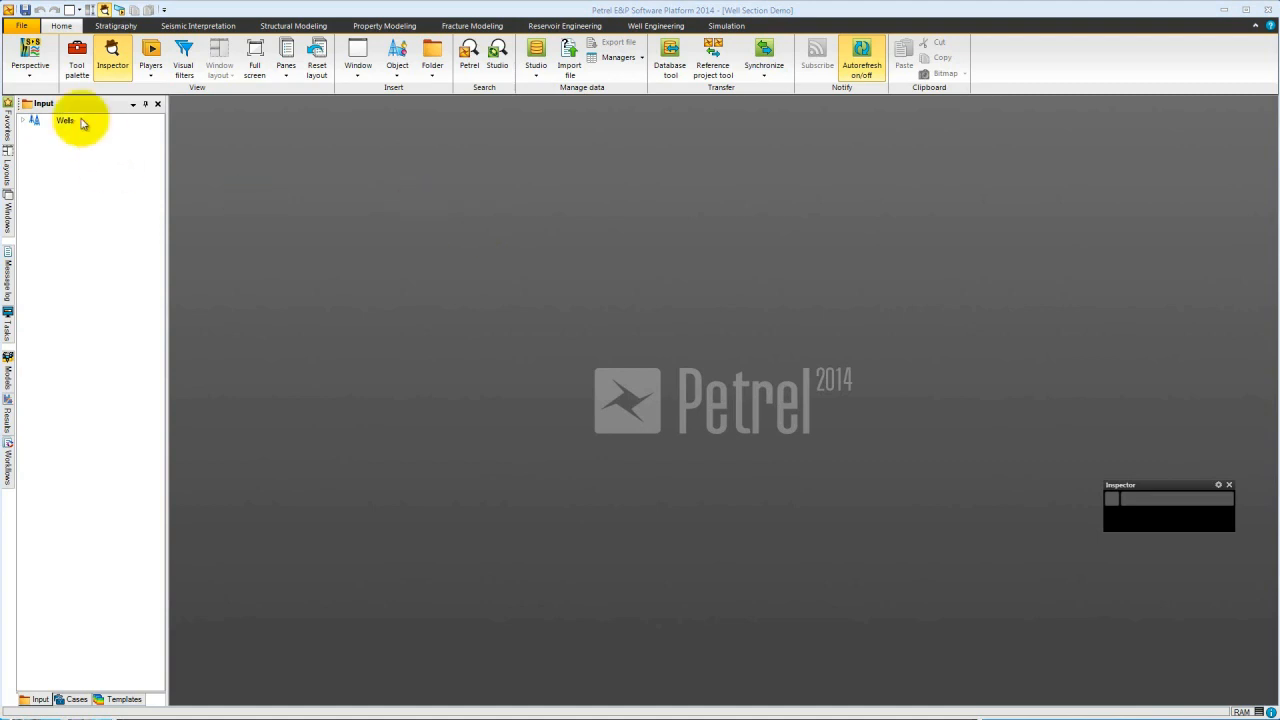
Step: Switch the workspace to the Geology and Geophysics perspective
left_click(30, 58)
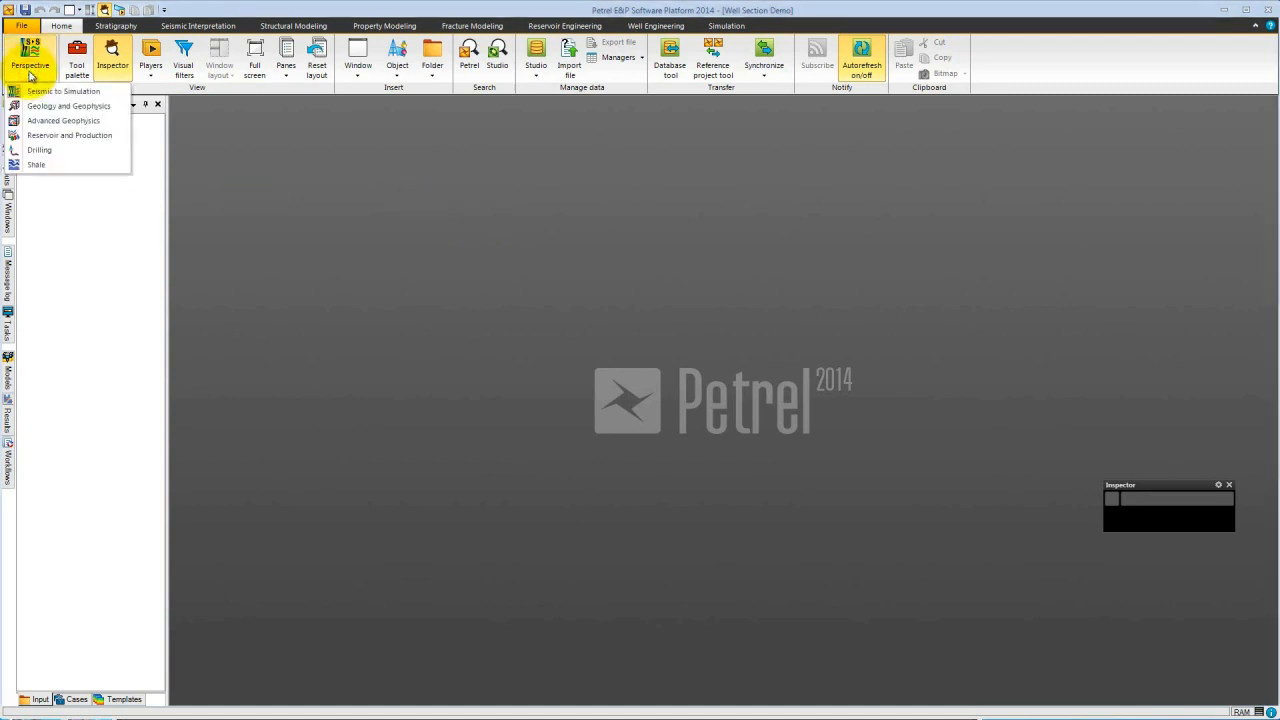
left_click(68, 106)
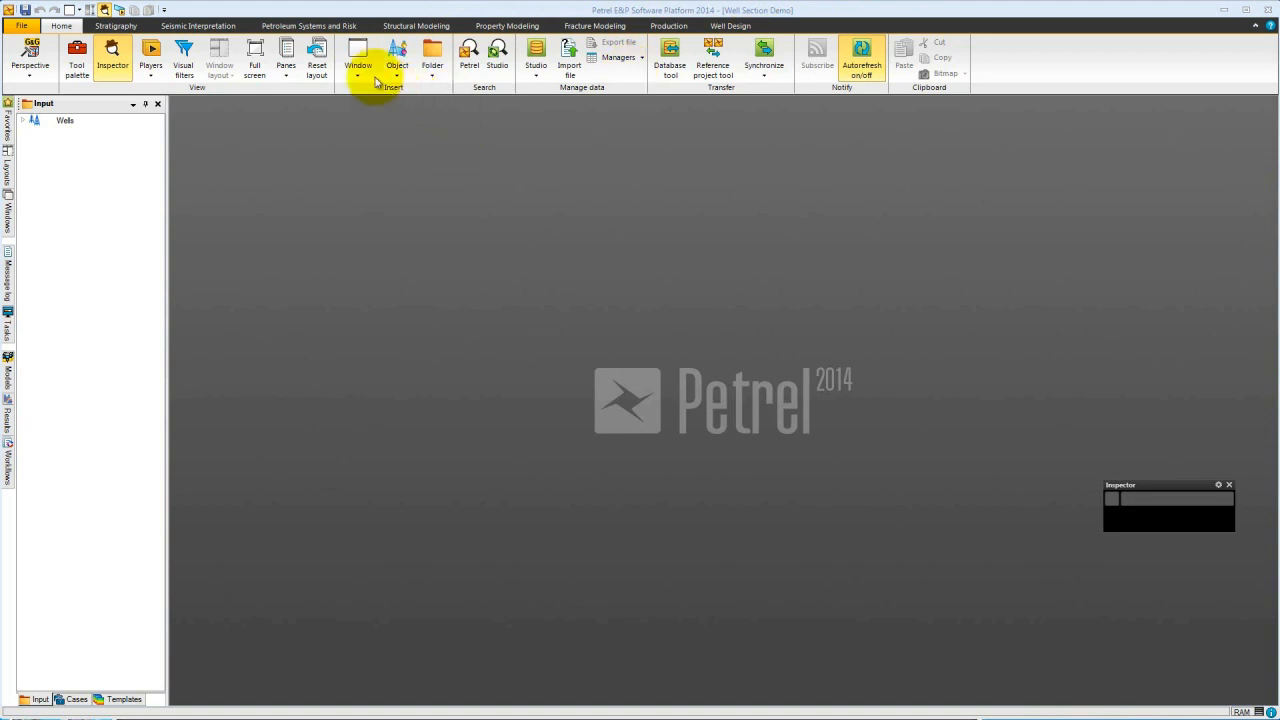
Step: Create a 3D window and a well section window with a new X-section and default template
left_click(356, 52)
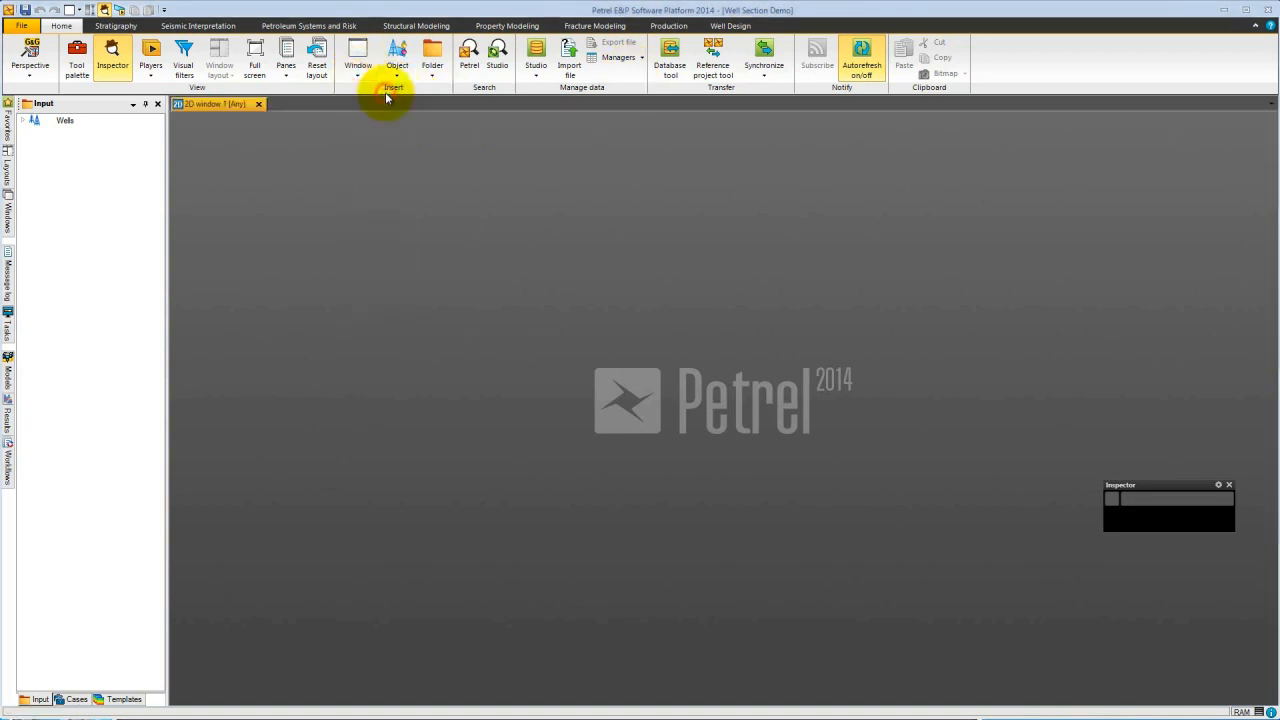
left_click(356, 56)
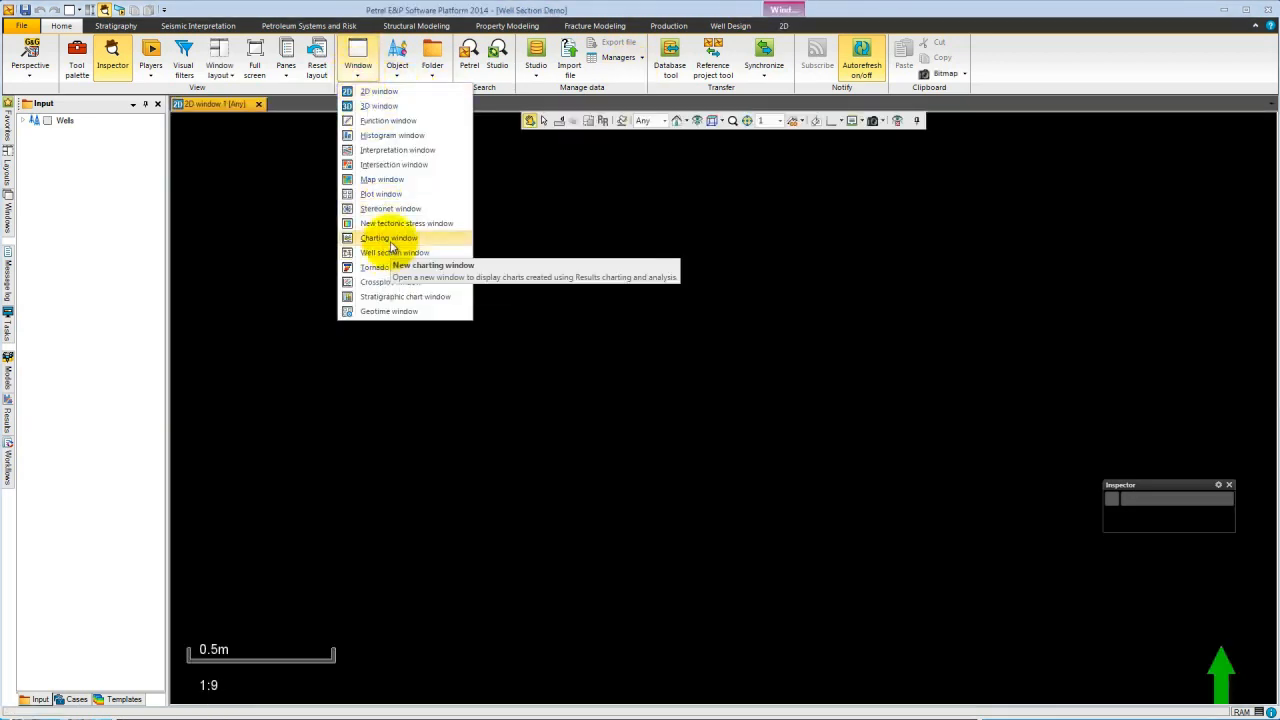
left_click(392, 252)
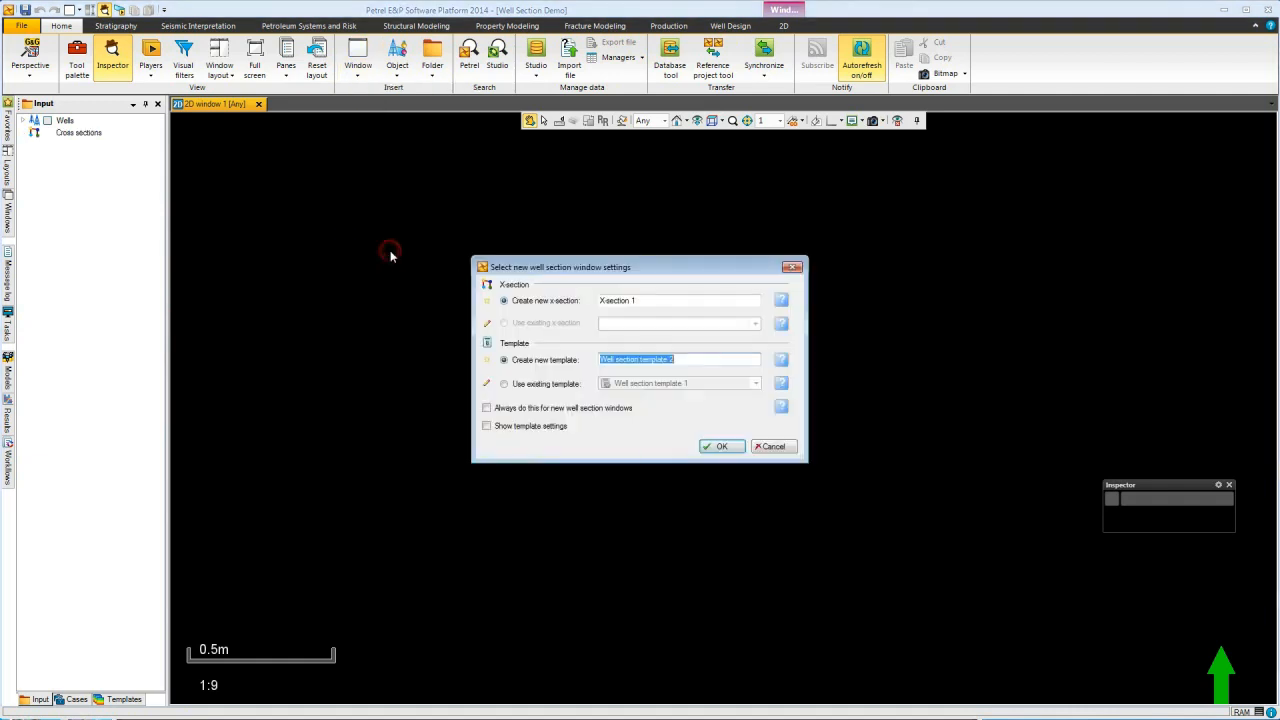
left_click(720, 446)
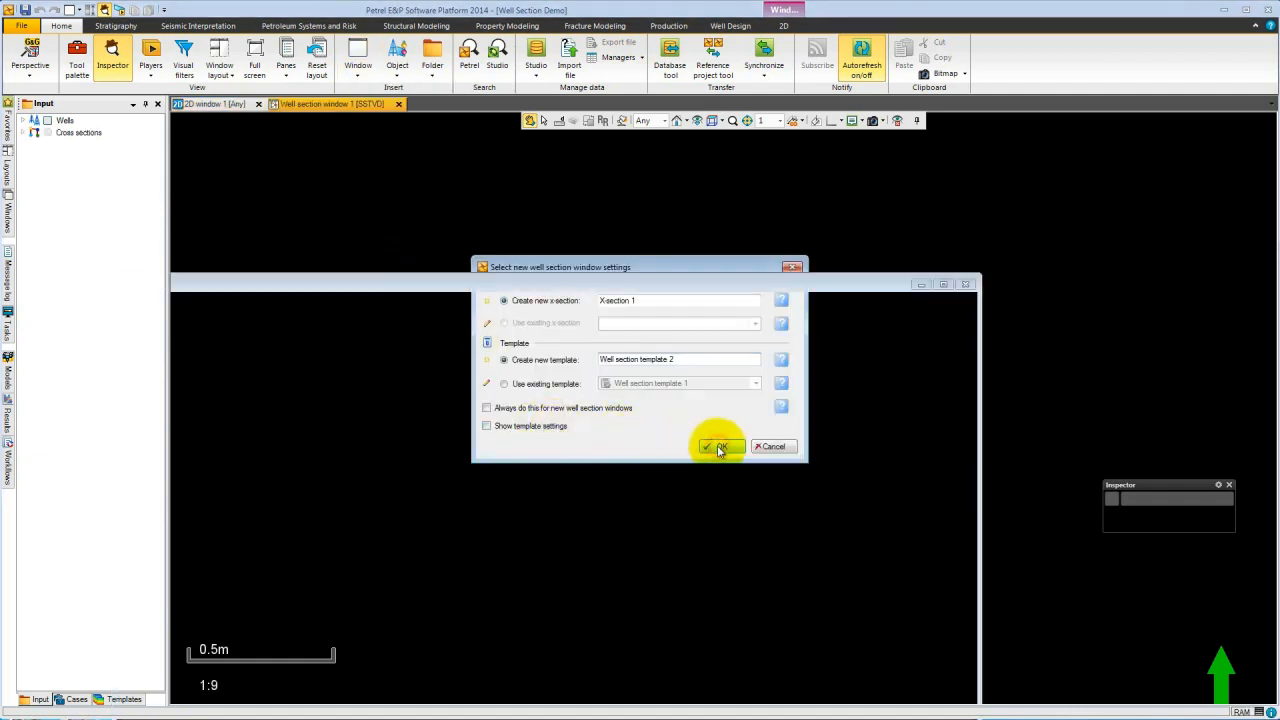
left_click(714, 446)
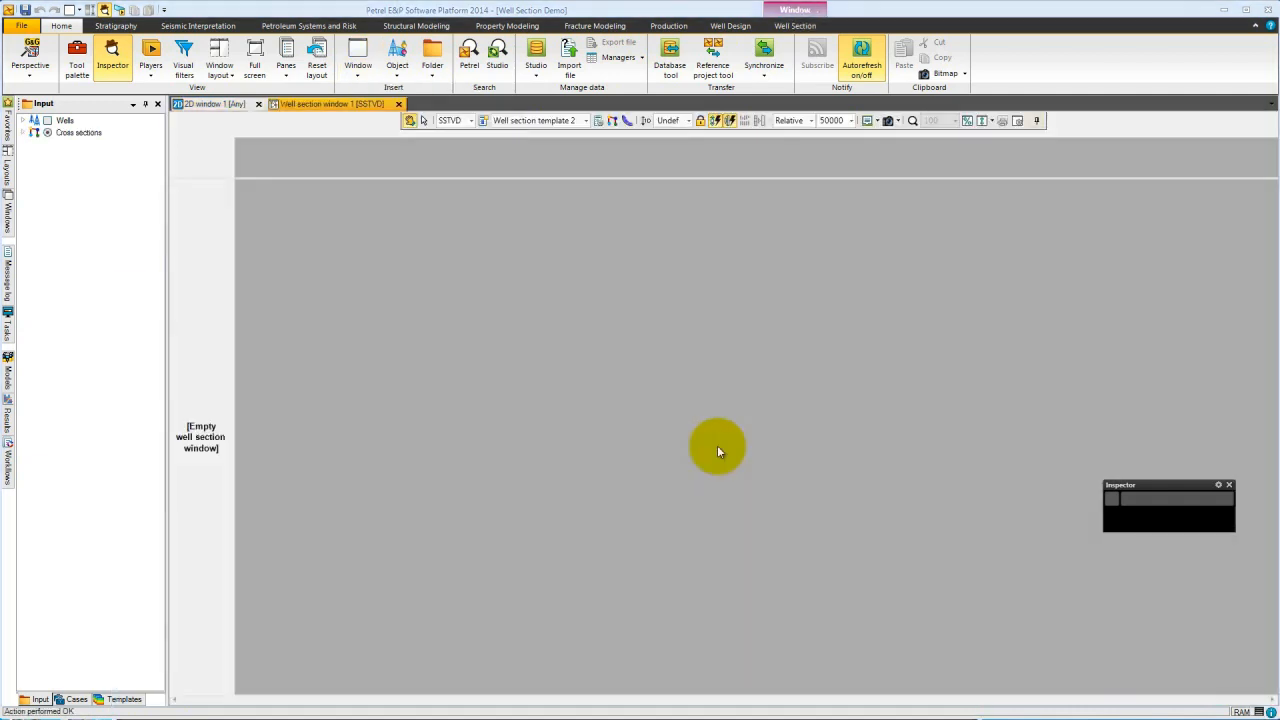
Step: Tile the 3D and well section windows side by side vertically
left_click(220, 56)
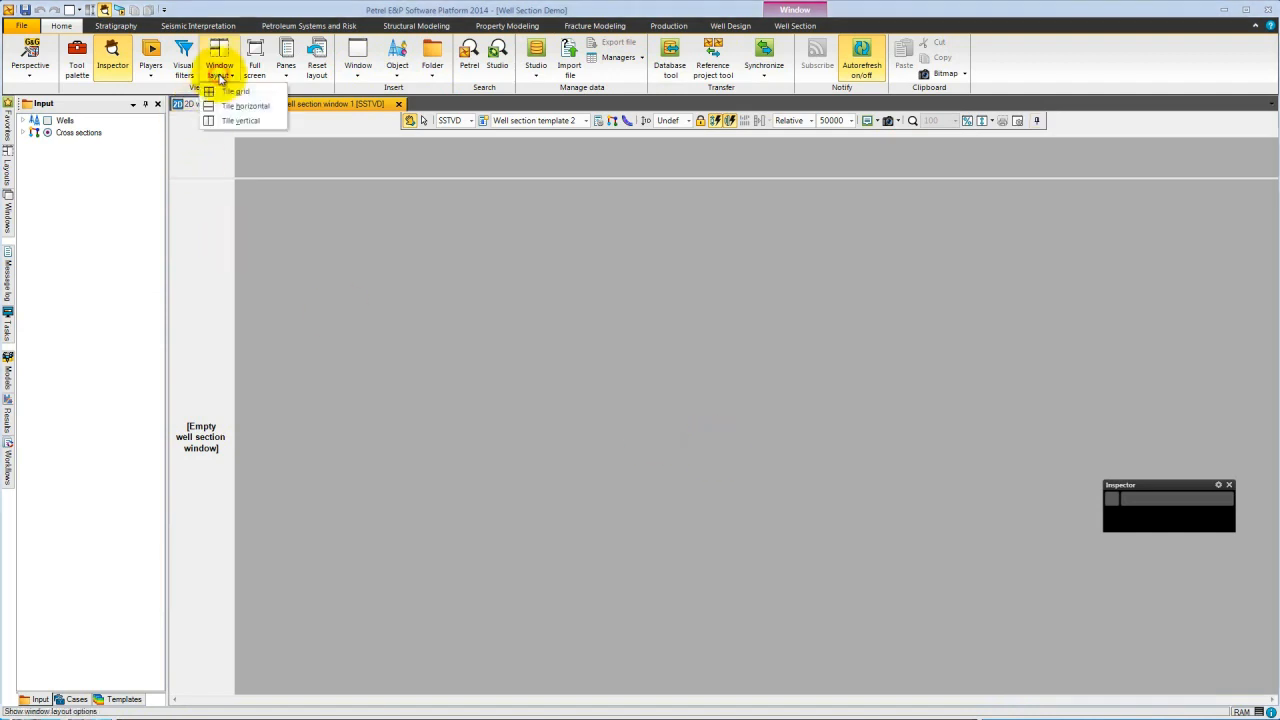
mouse_move(240, 122)
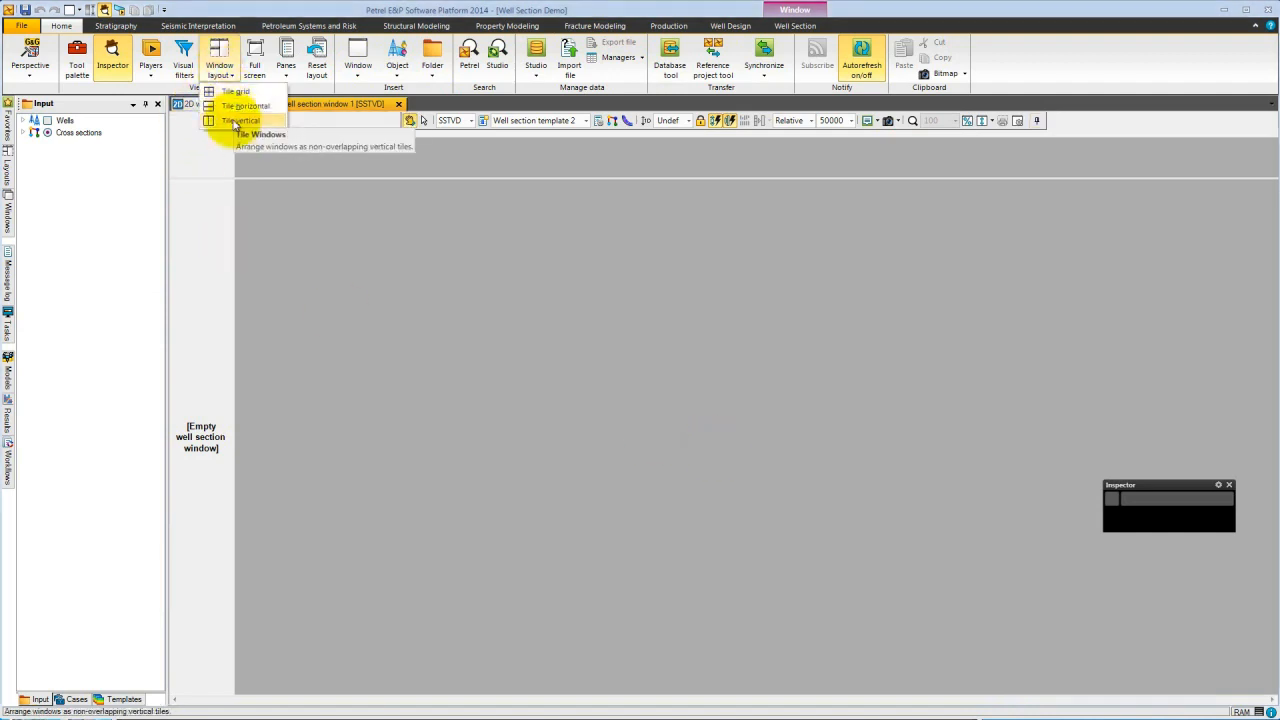
left_click(240, 120)
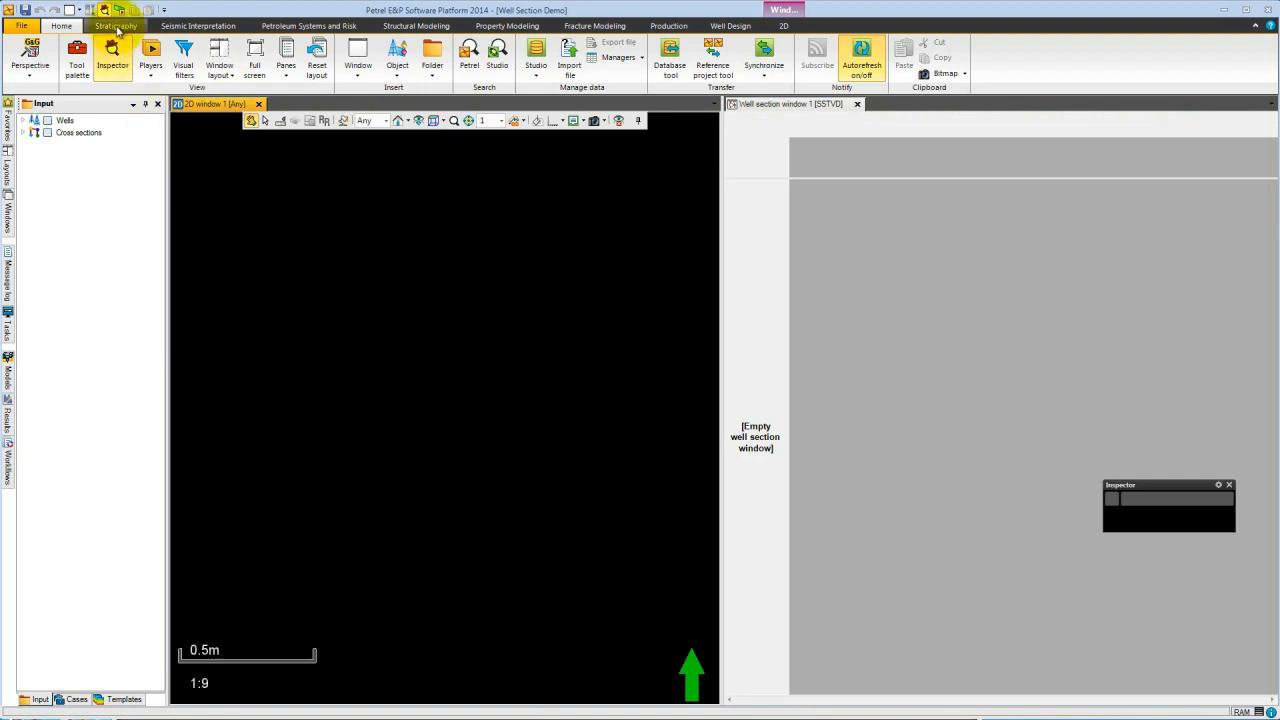
left_click(116, 24)
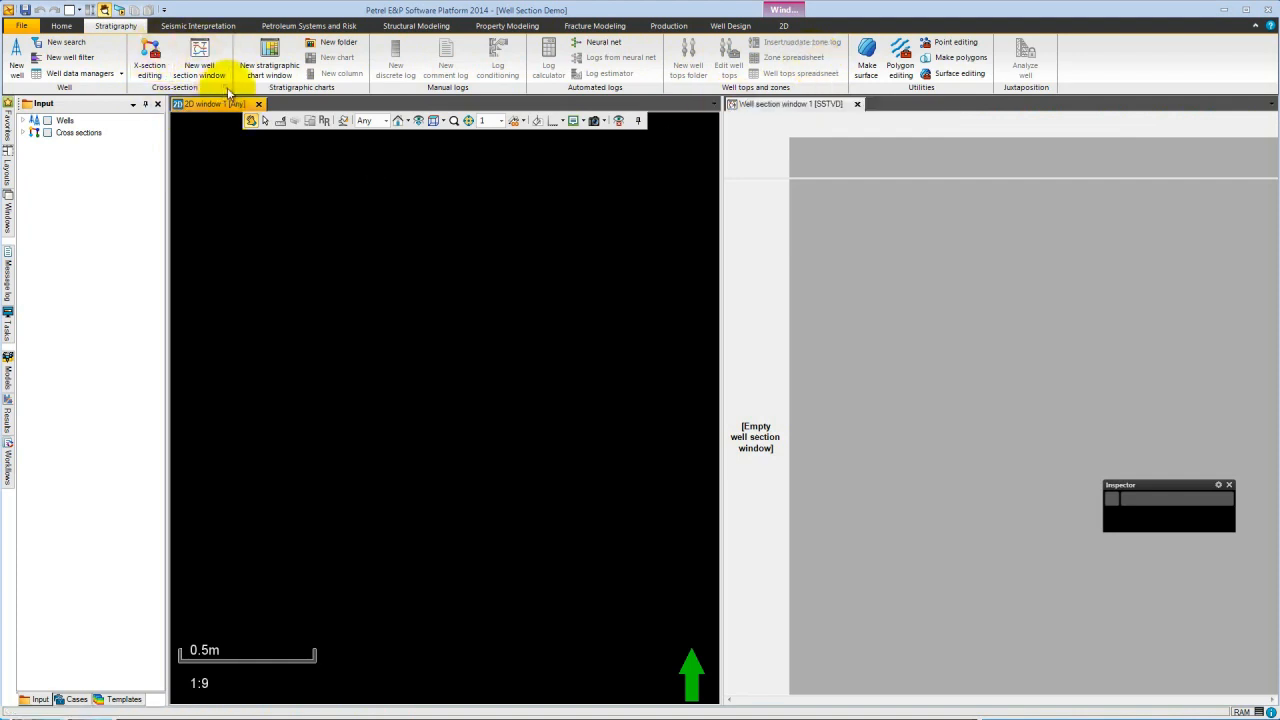
Step: In Well correlation settings, stop new section fences opening their own well section window
left_click(148, 60)
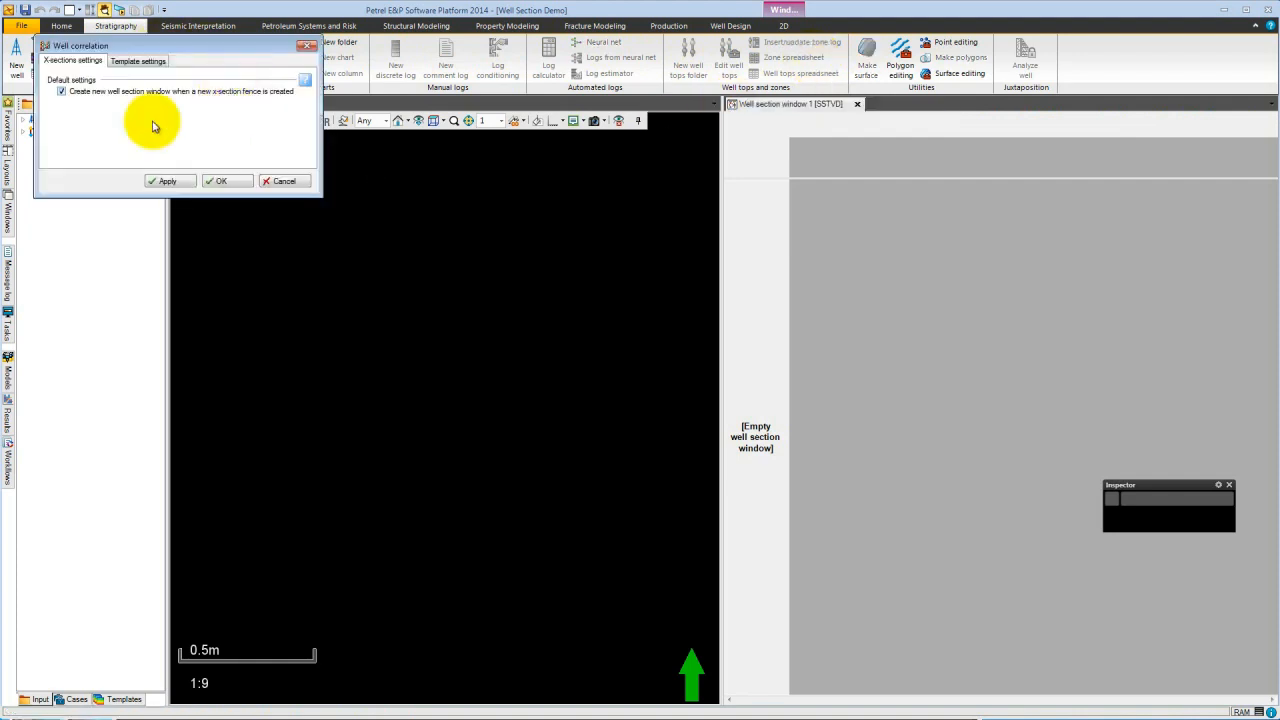
left_click(62, 92)
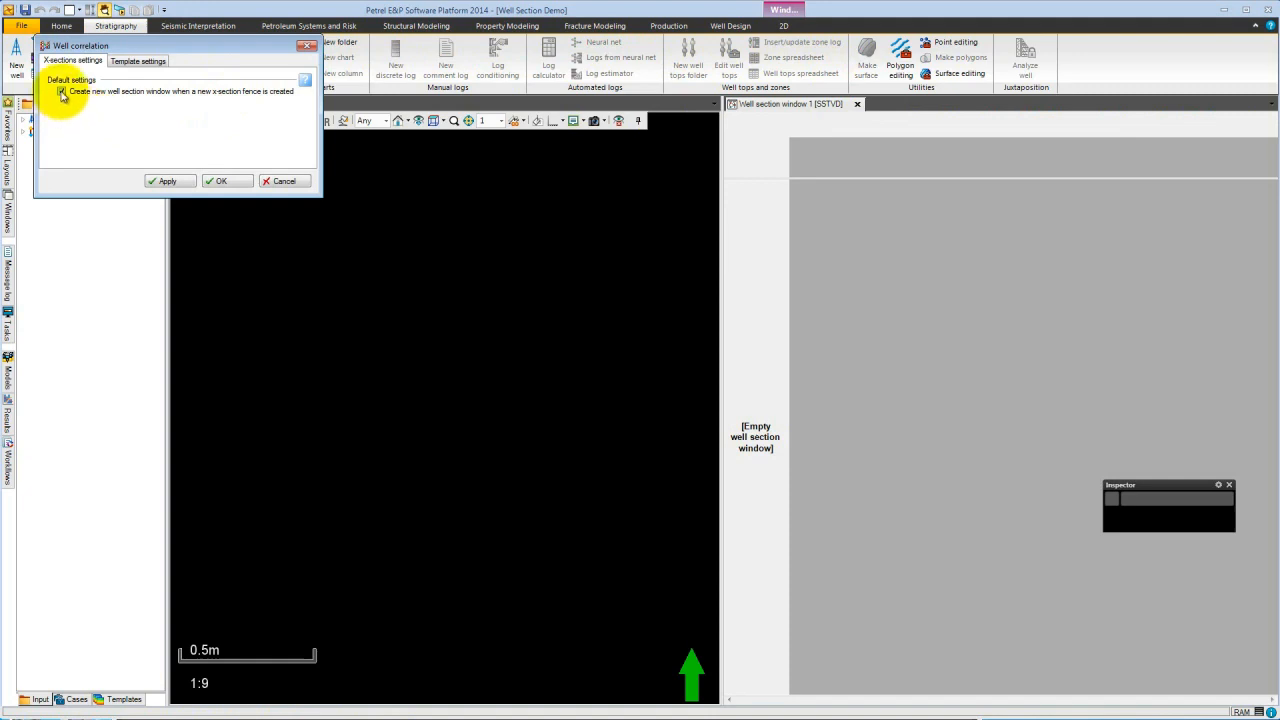
left_click(60, 92)
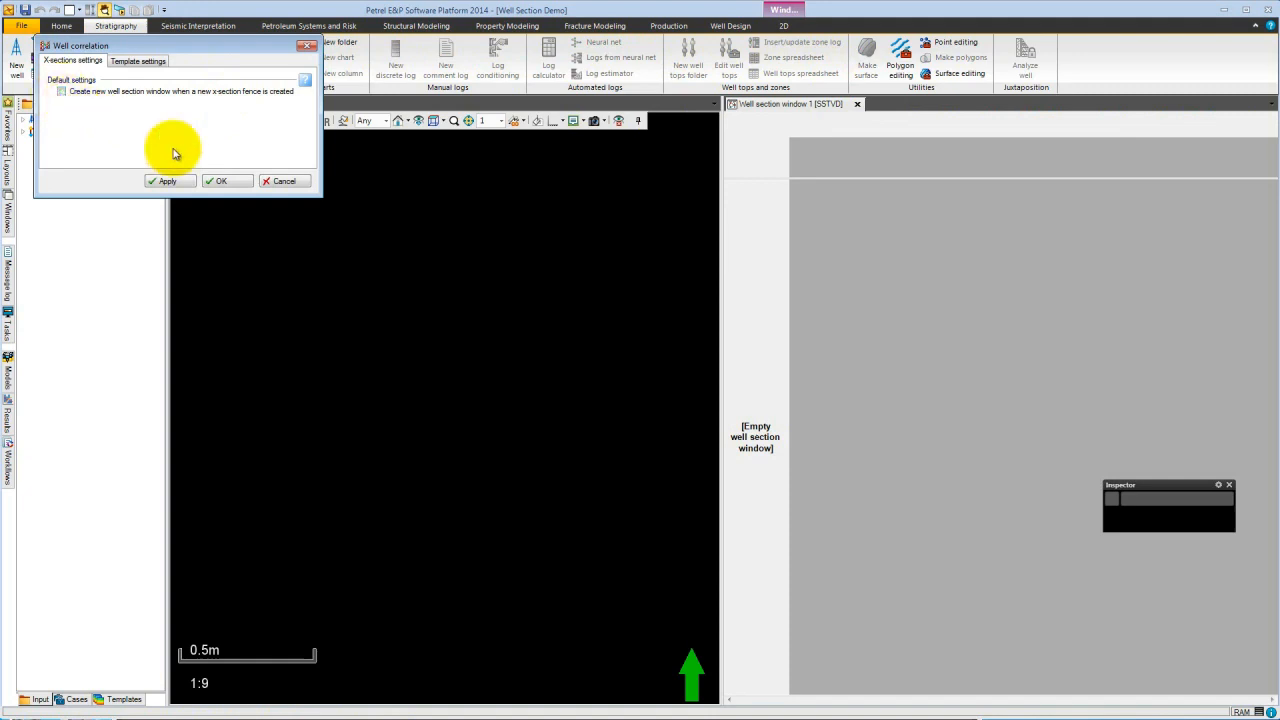
left_click(220, 180)
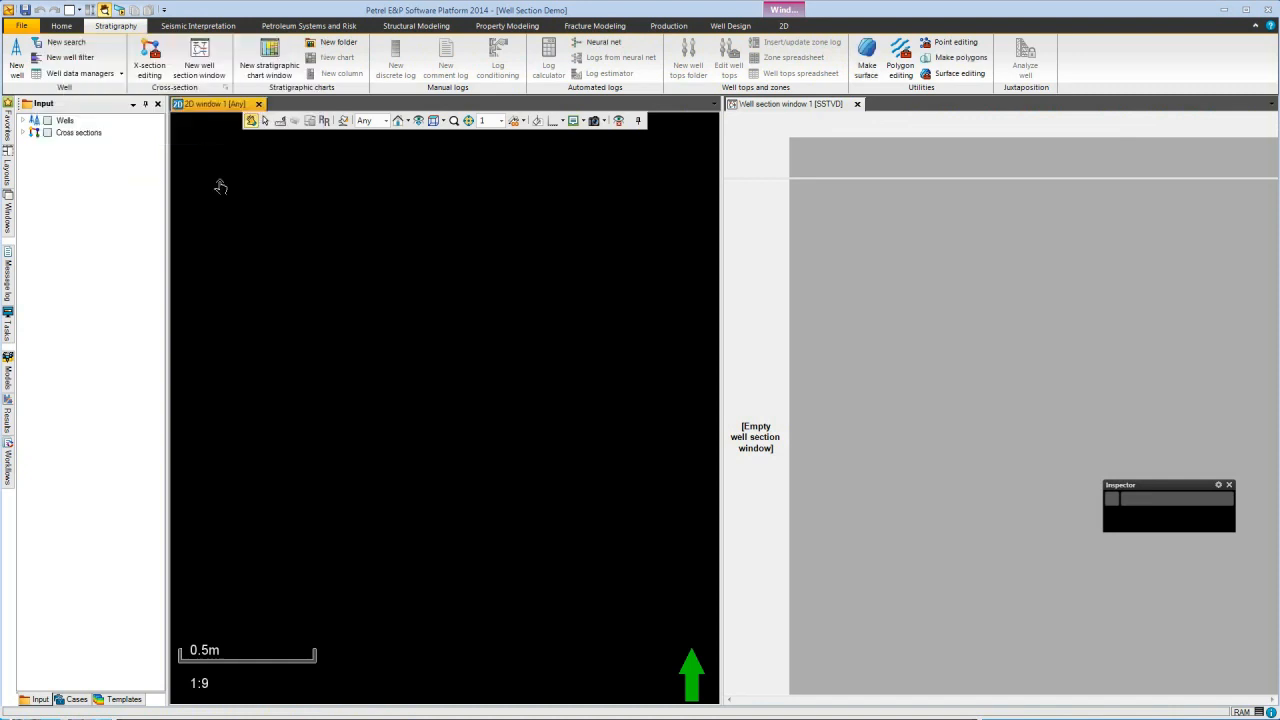
Step: Expand Cross sections and make X-section 1 the active section
left_click(24, 132)
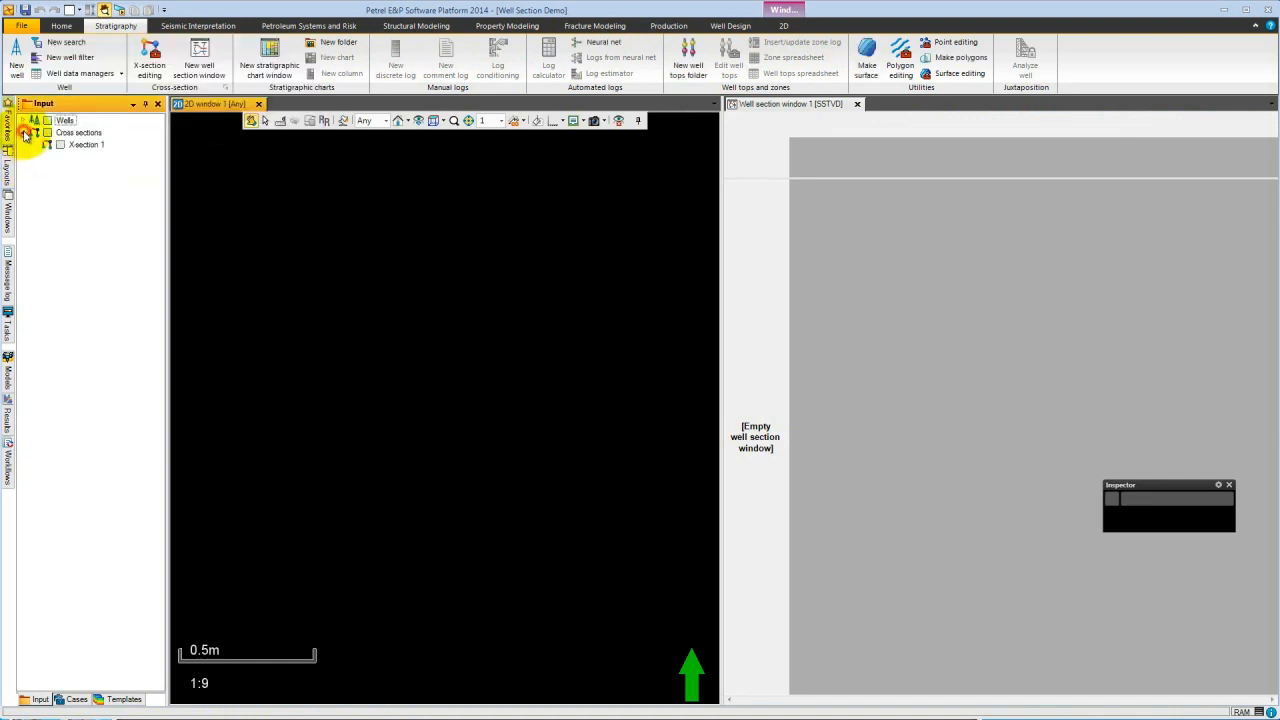
left_click(86, 144)
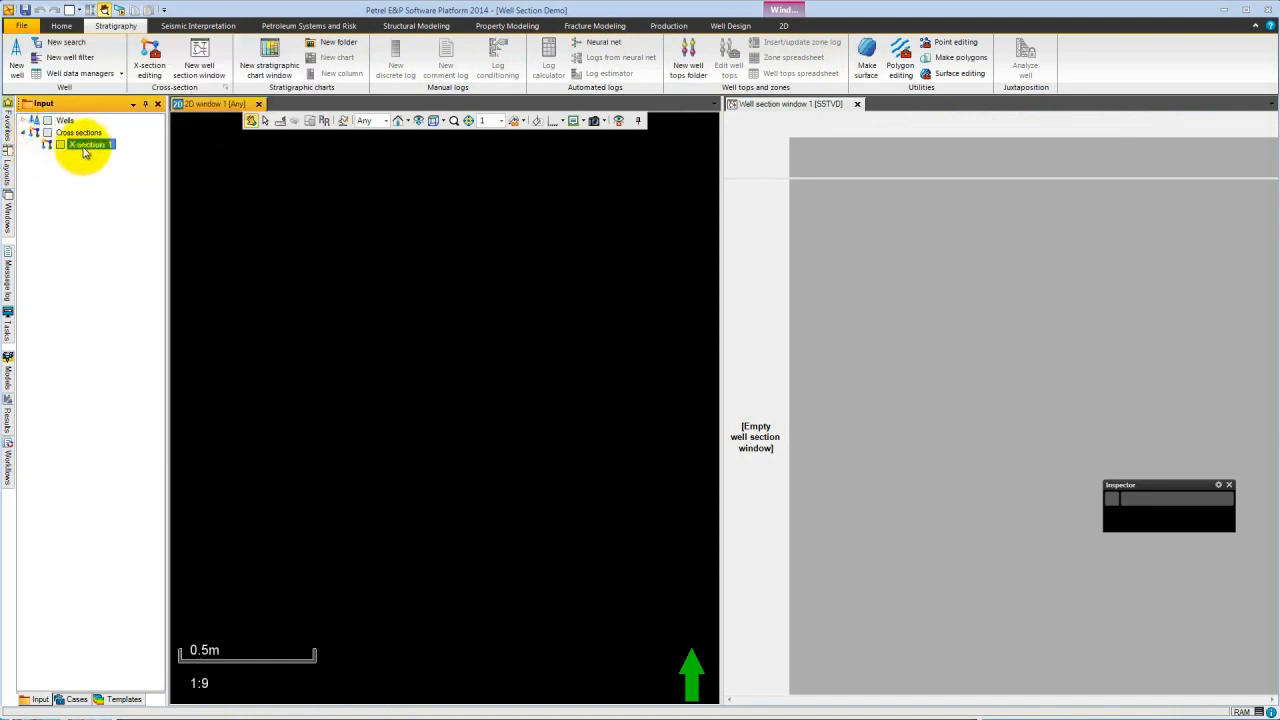
double_click(88, 144)
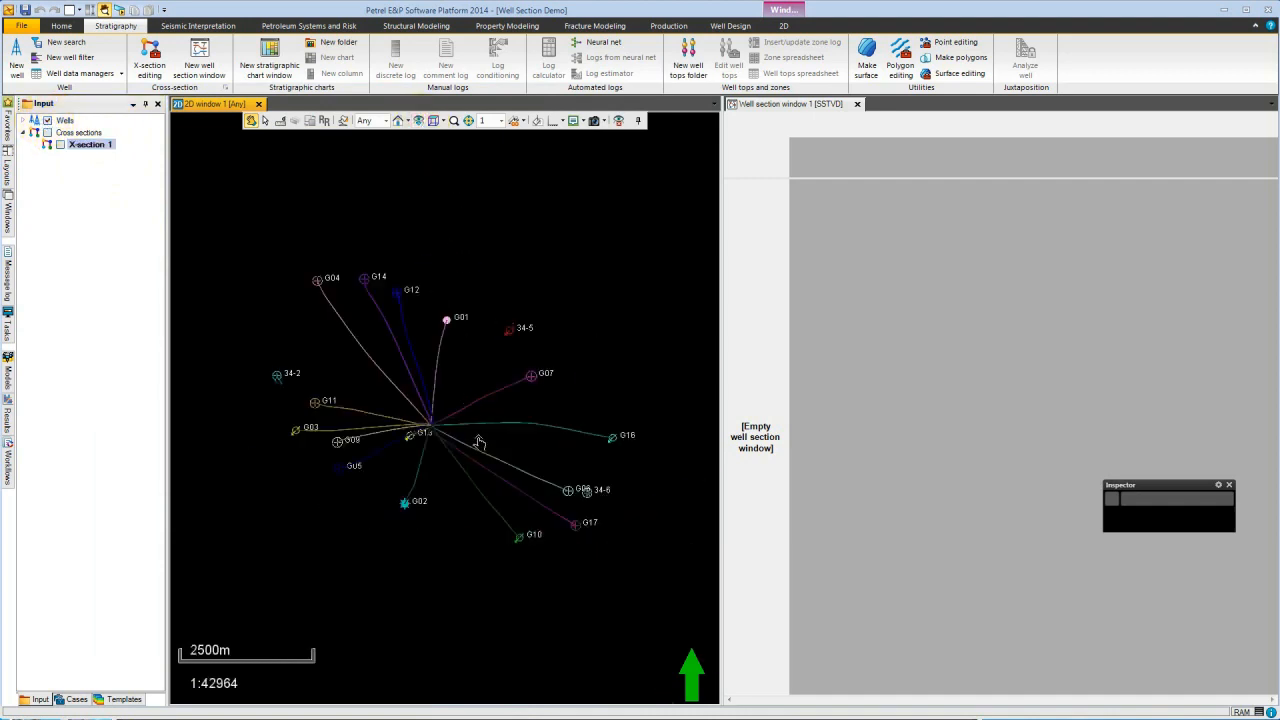
mouse_move(536, 450)
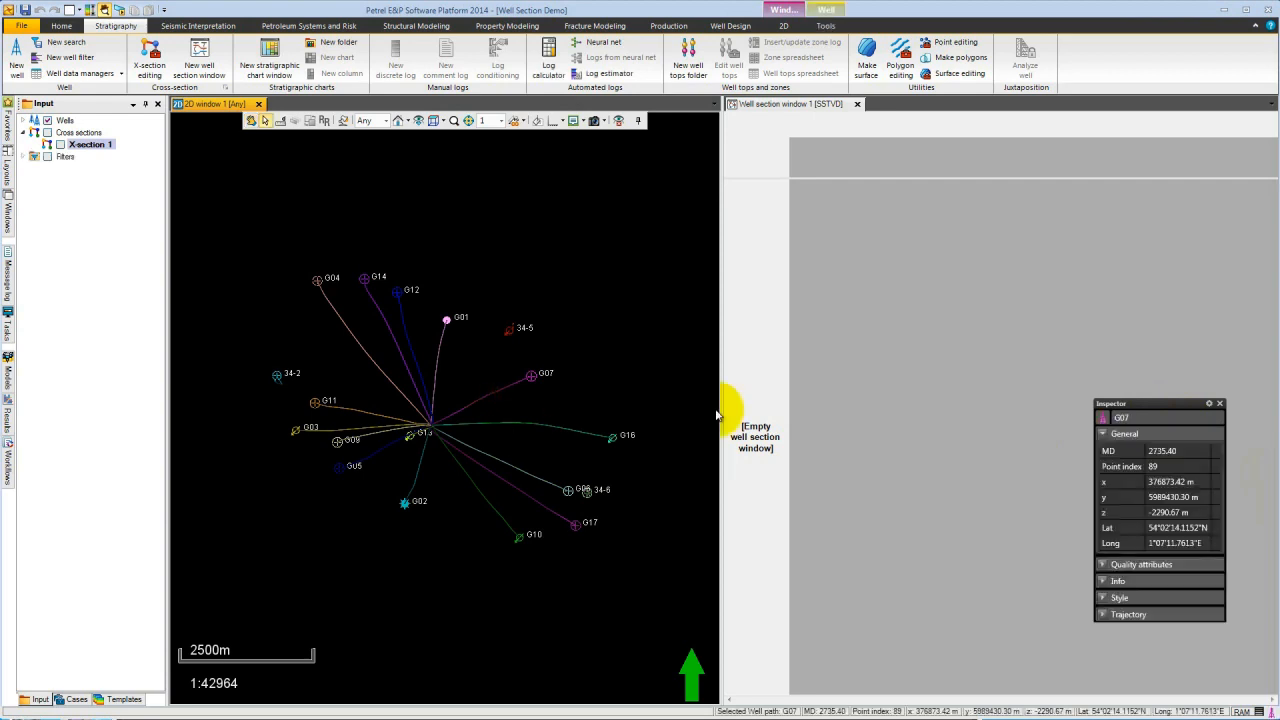
Step: In the Inspector Style settings, enlarge well symbols, labels and path thickness in the 3D window
left_click(1124, 432)
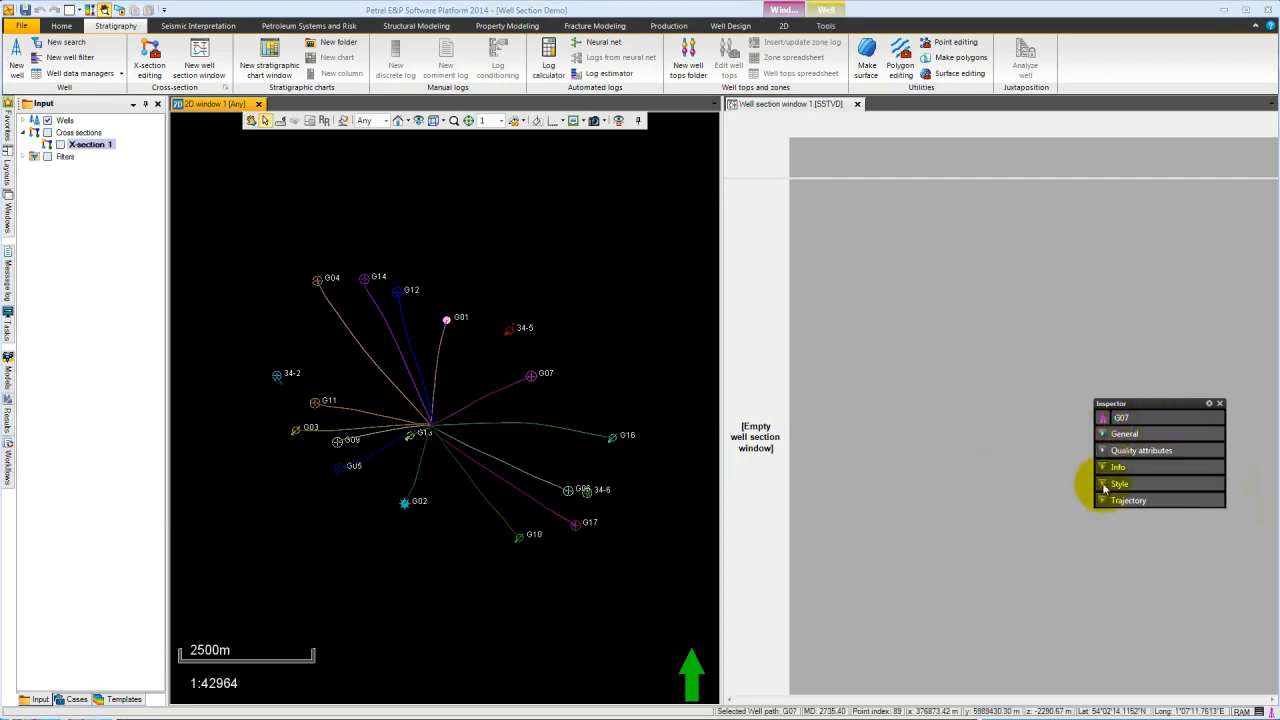
left_click(1120, 482)
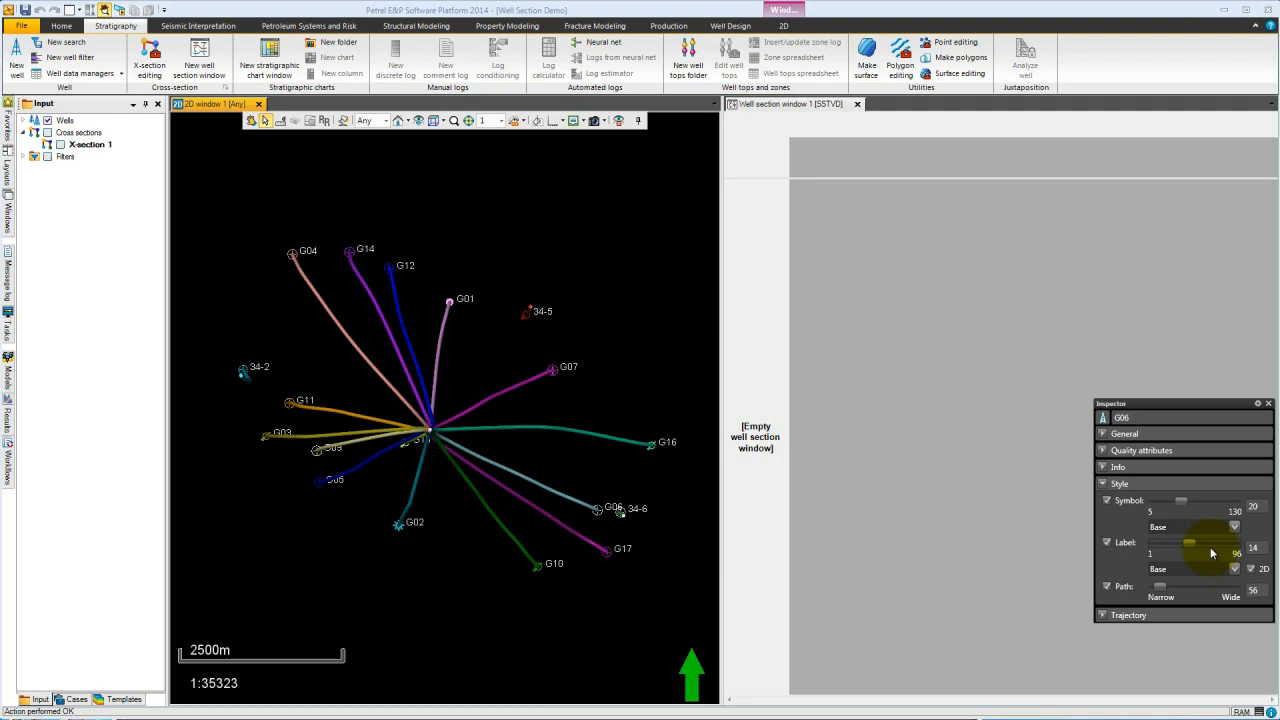
mouse_move(344, 344)
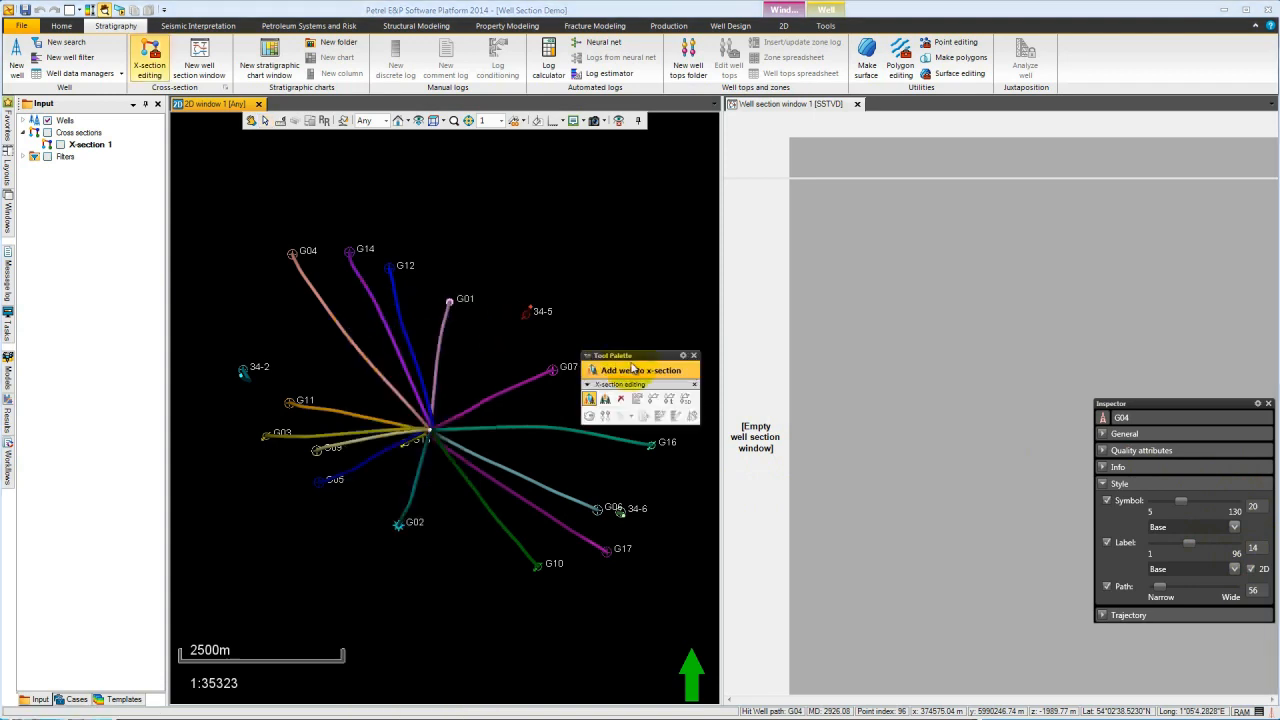
Step: Add wells G04, G14, G12, G01, 34-5, G07 and G18 to X-section 1 and enlarge the well section window
left_click_drag(612, 356, 732, 130)
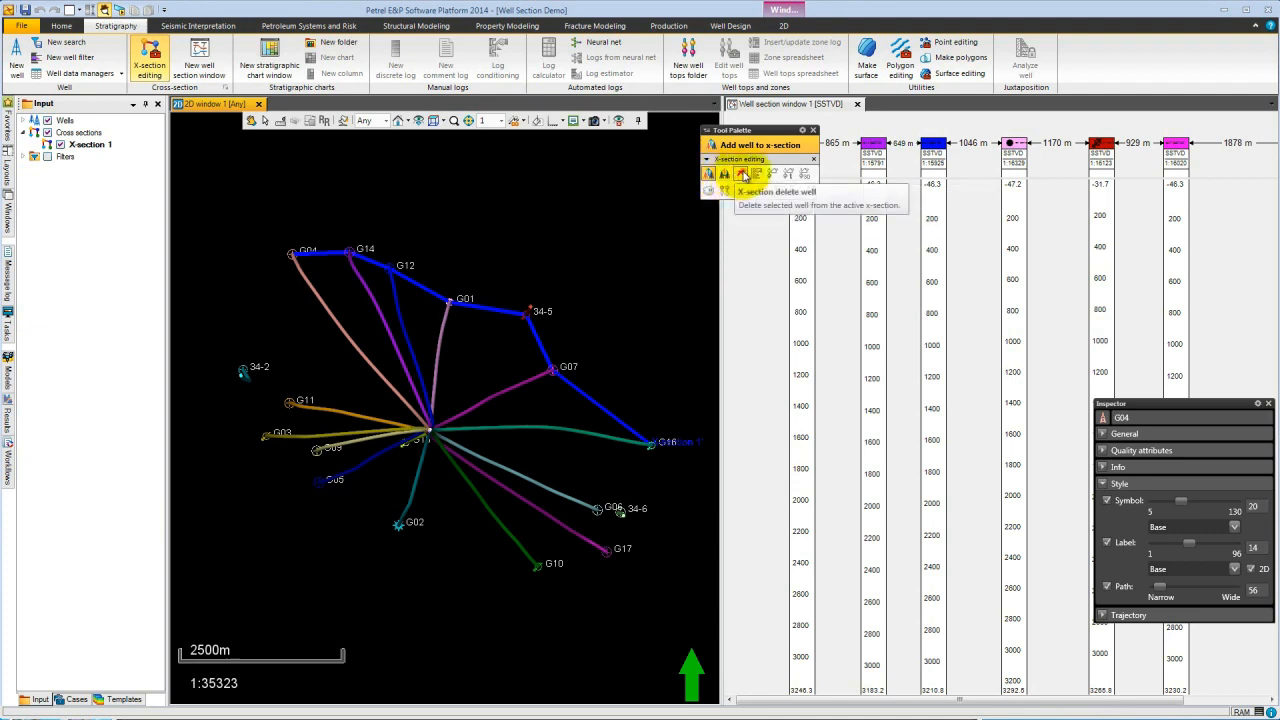
left_click(740, 172)
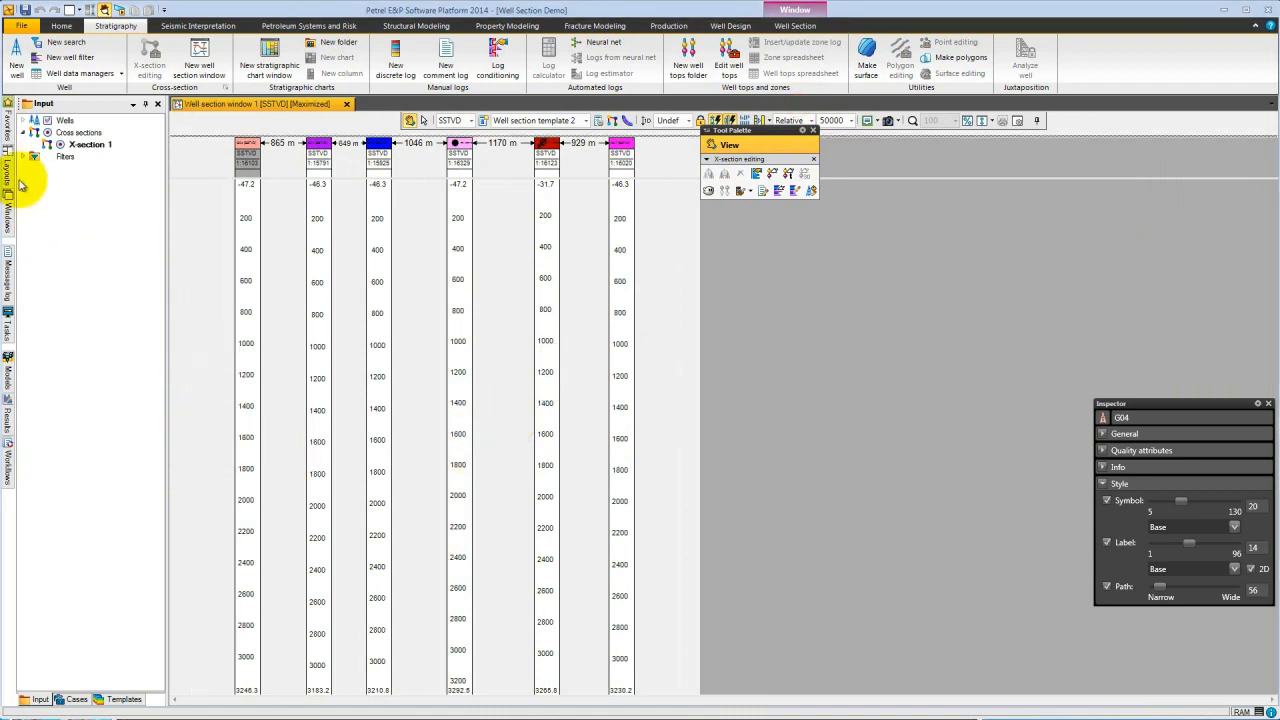
Step: Set the GR log template limits to min 0, max 150 and change its line colour
left_click(24, 120)
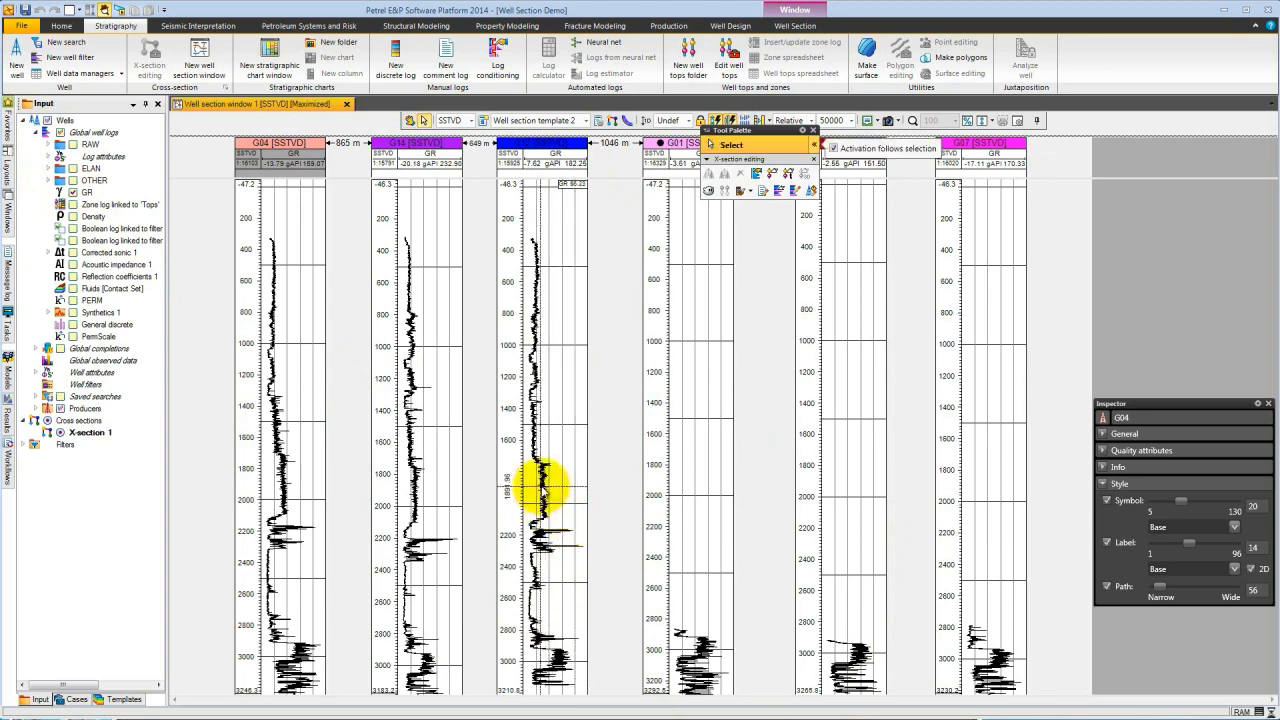
left_click(550, 490)
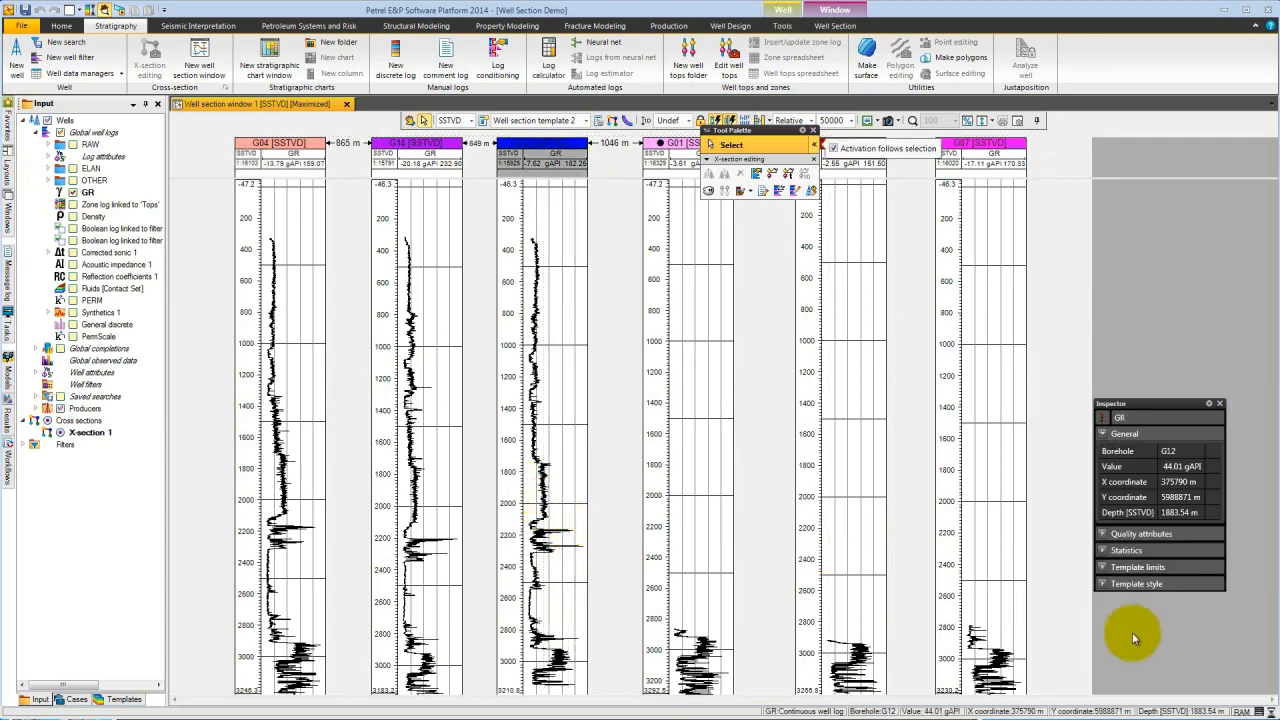
left_click(1124, 432)
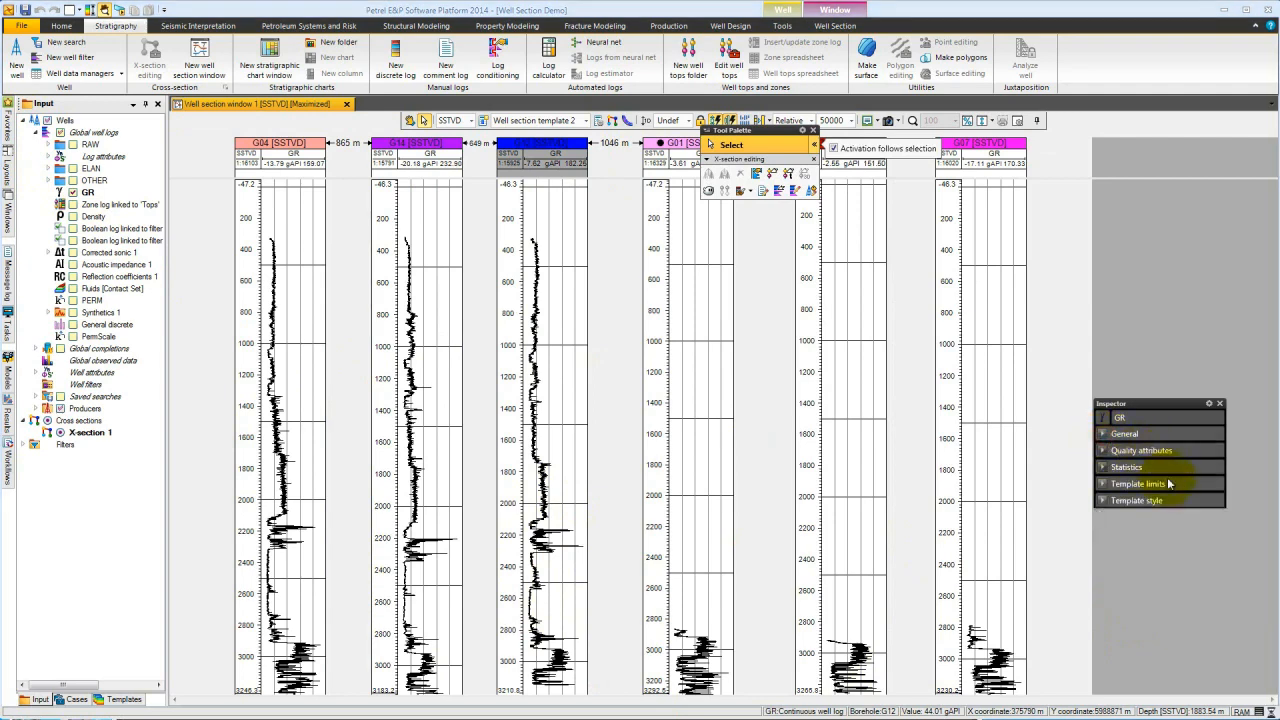
left_click(1138, 482)
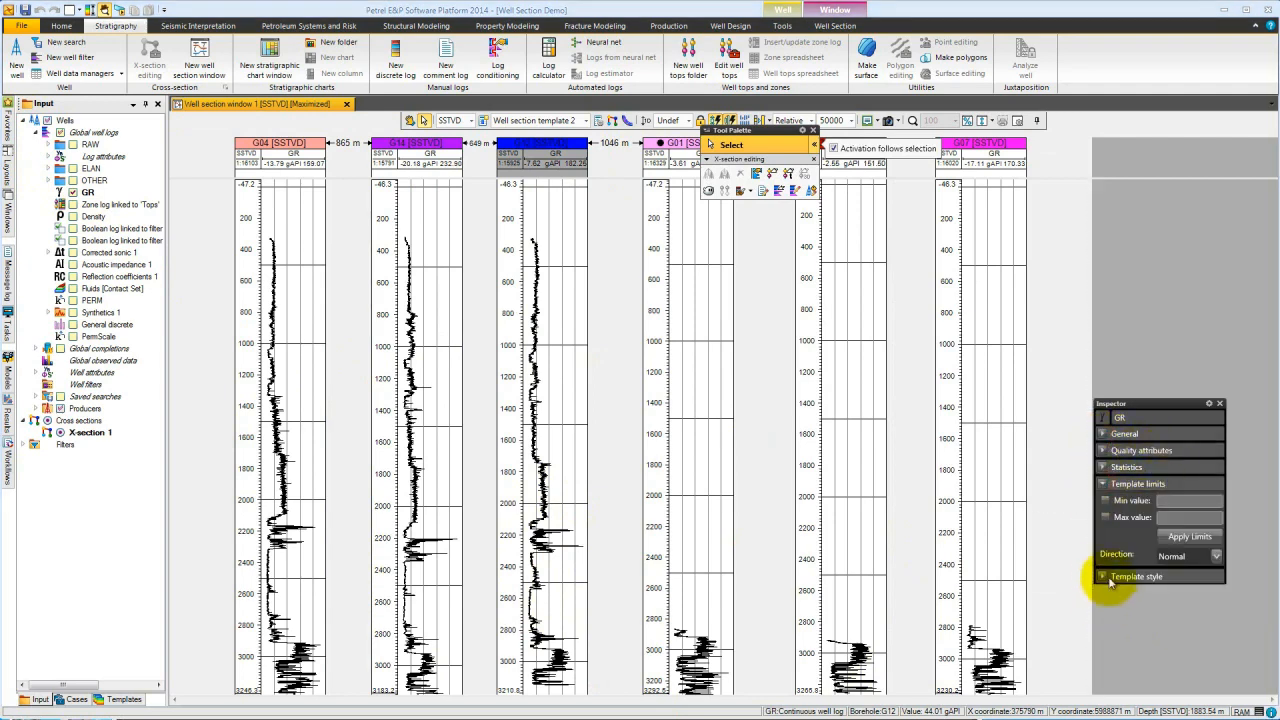
left_click(1136, 576)
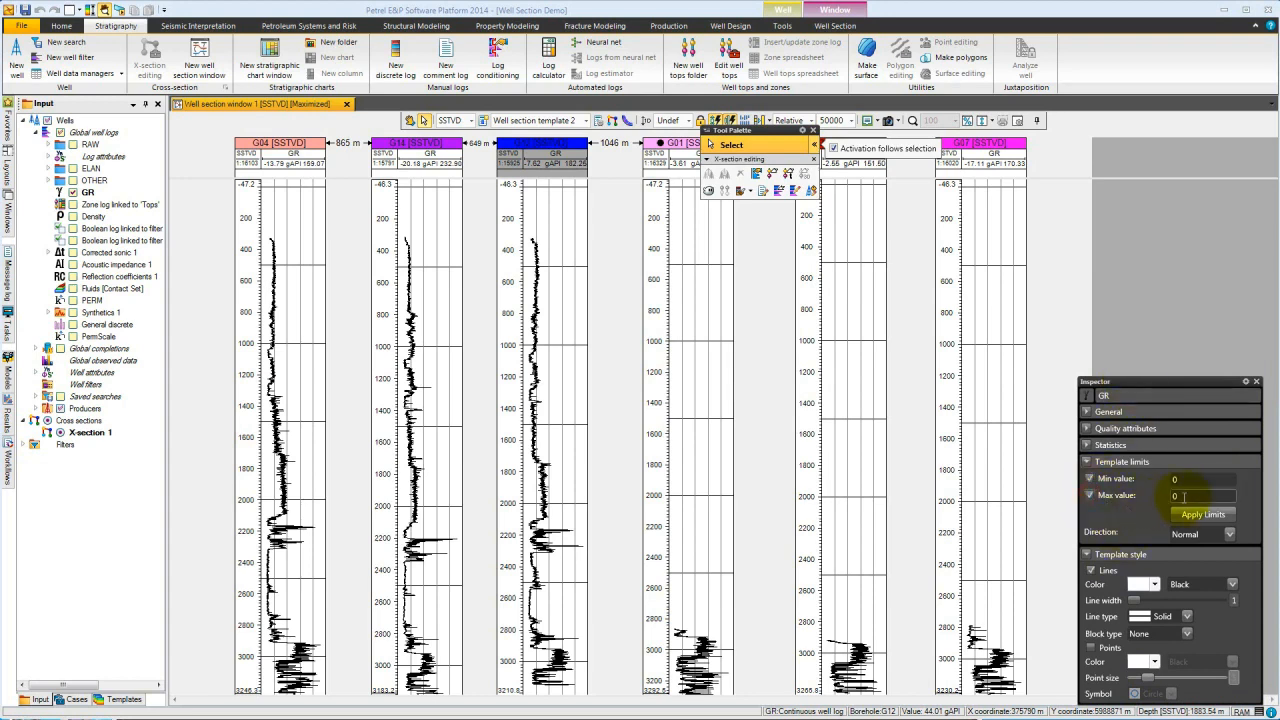
left_click(1204, 514)
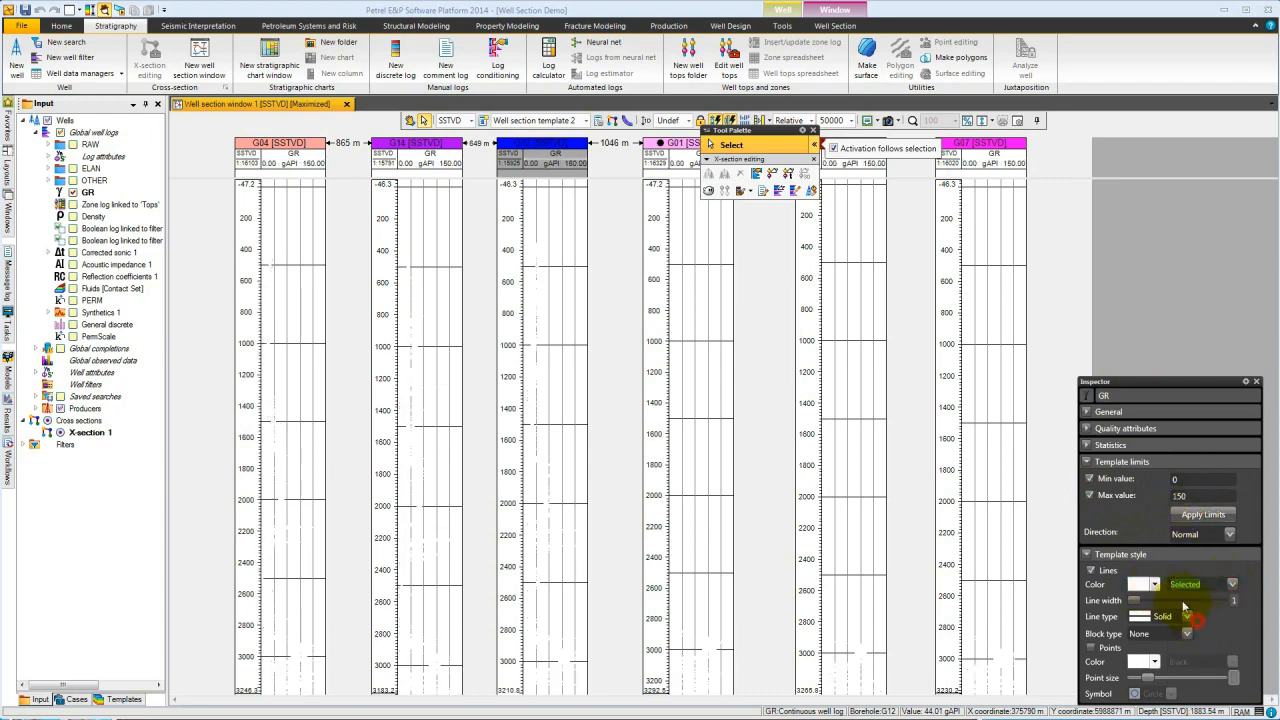
left_click(1152, 584)
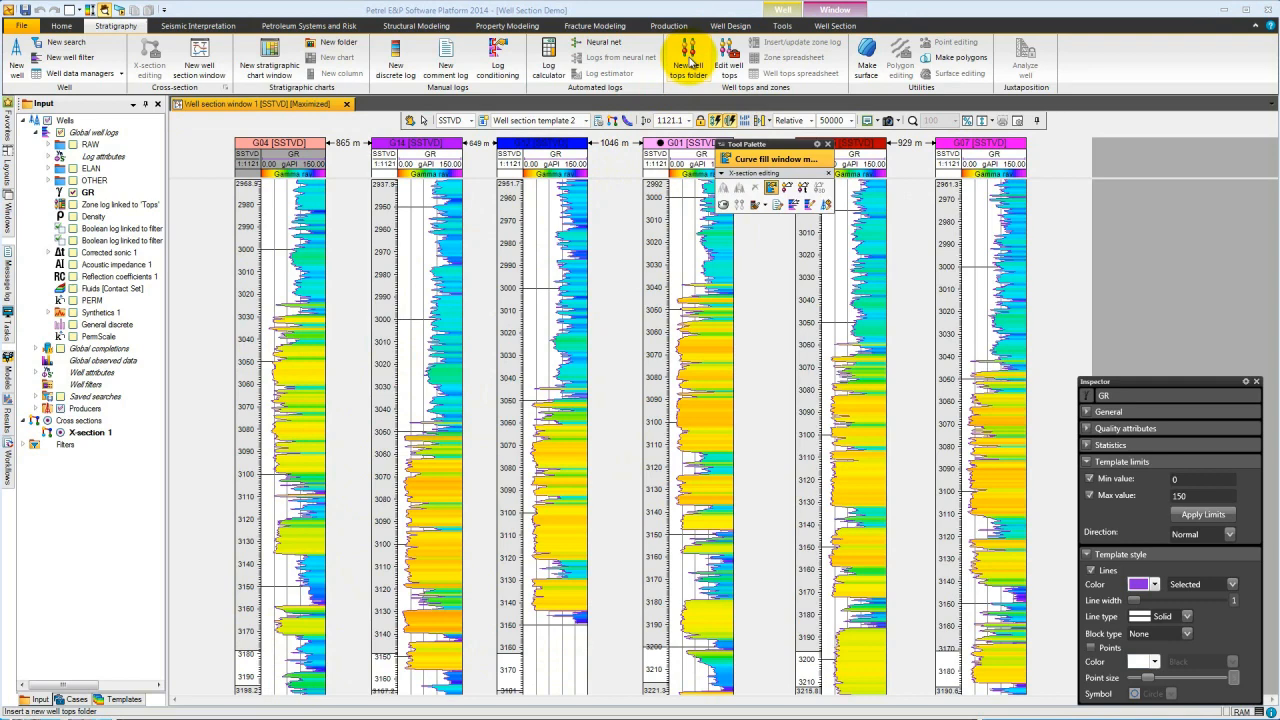
Step: Create a new well tops folder and pick Horizon 1 across the wells in the section
left_click(688, 56)
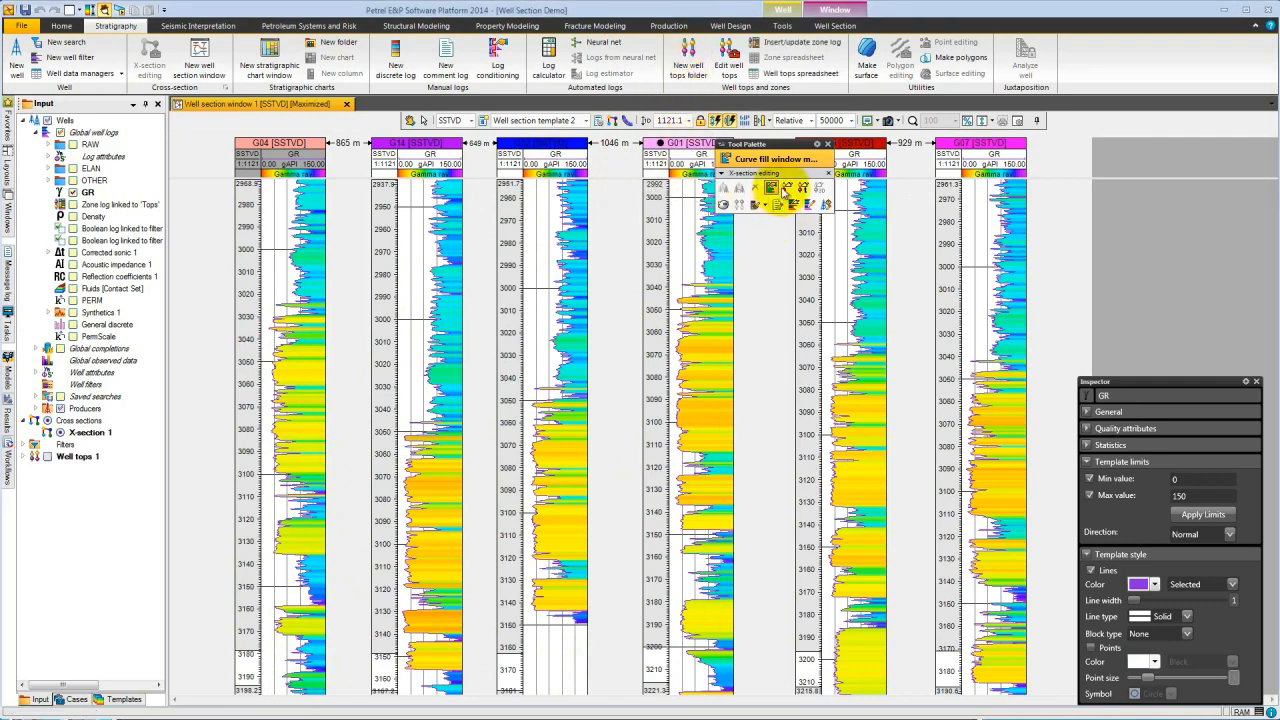
left_click(776, 188)
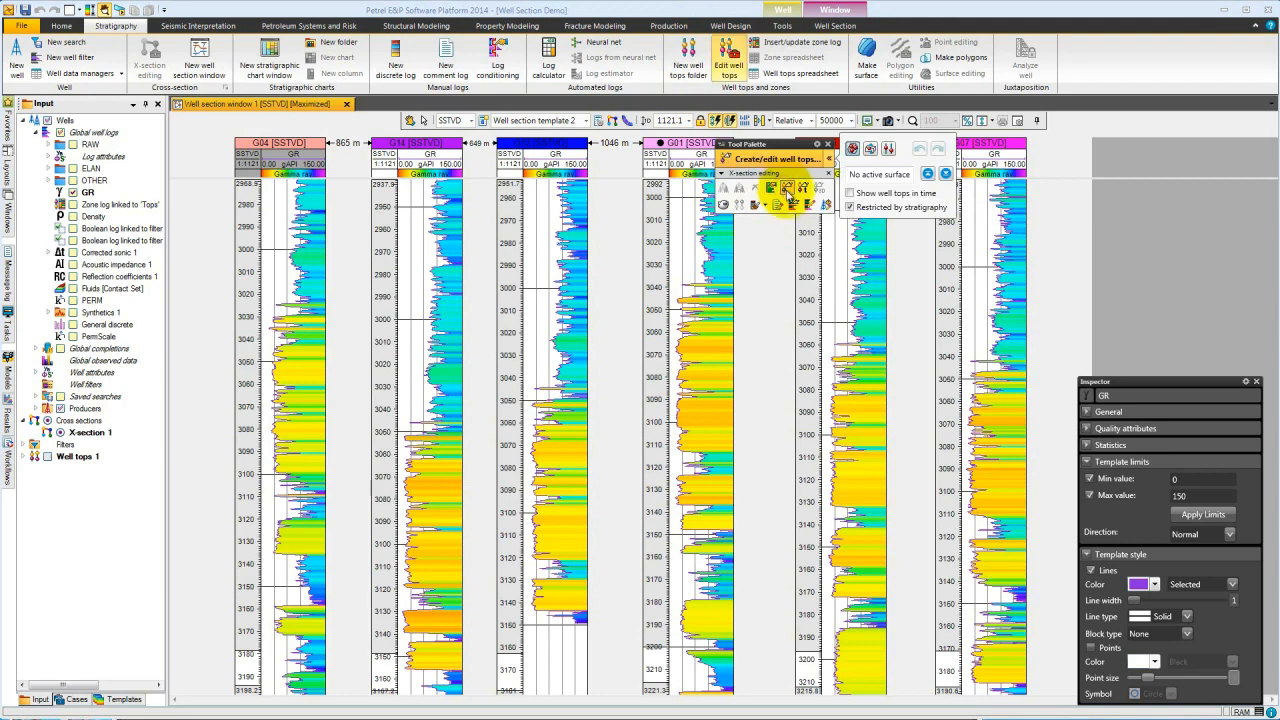
mouse_move(870, 220)
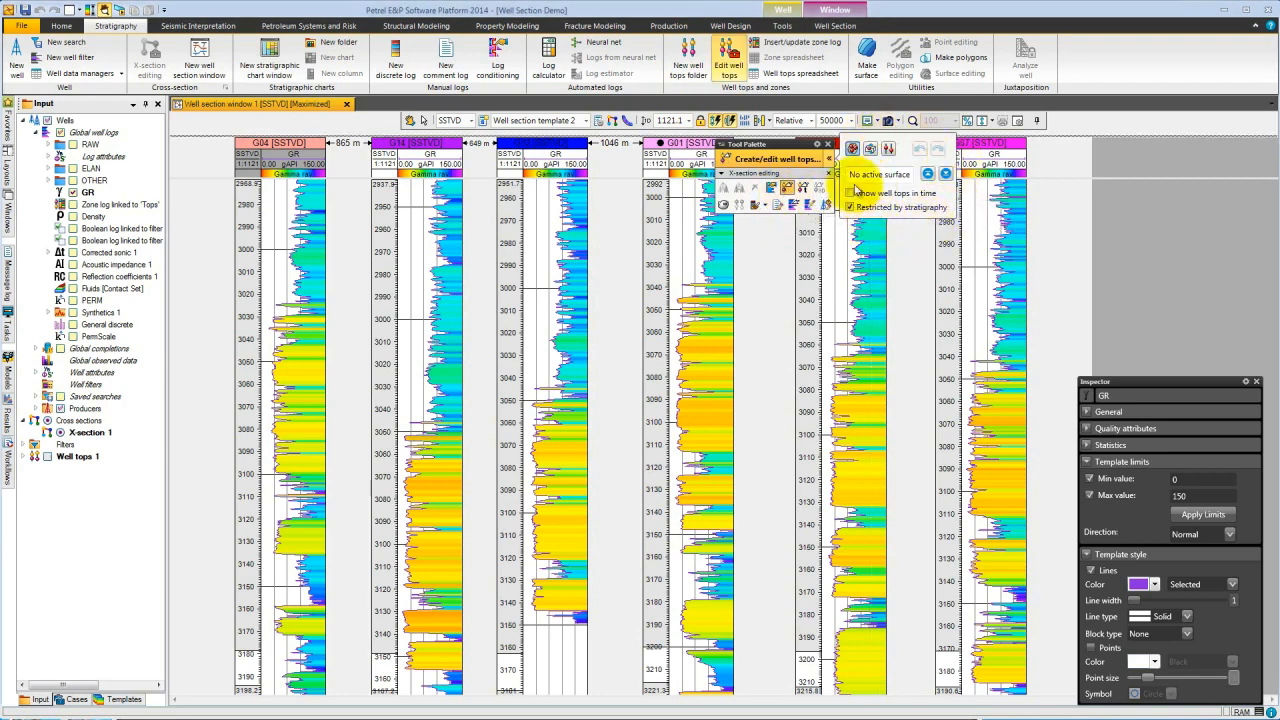
mouse_move(852, 148)
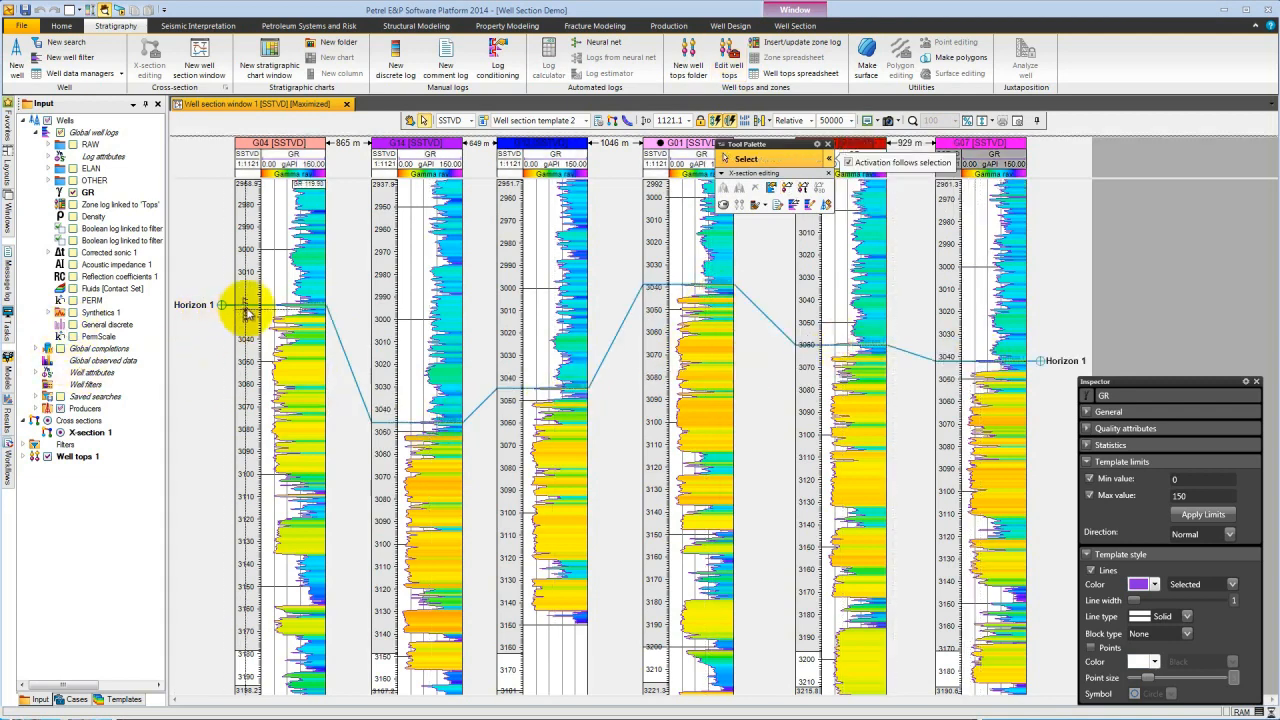
right_click(248, 304)
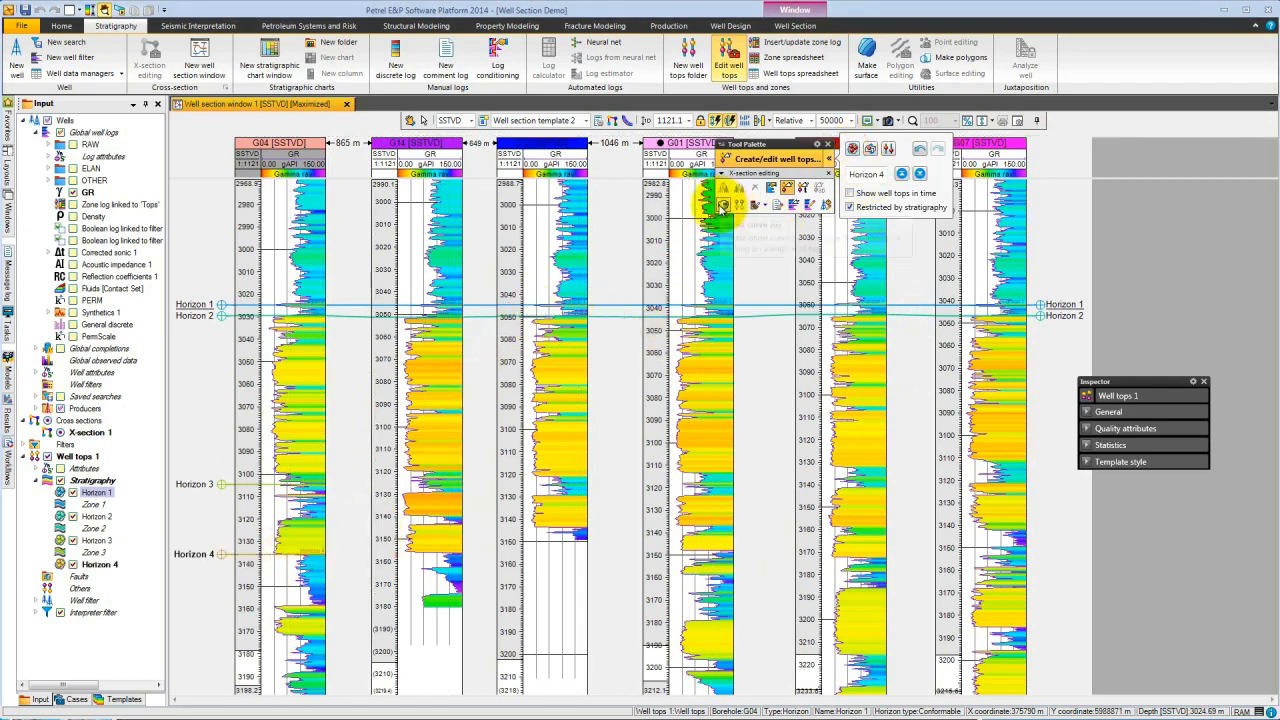
mouse_move(724, 206)
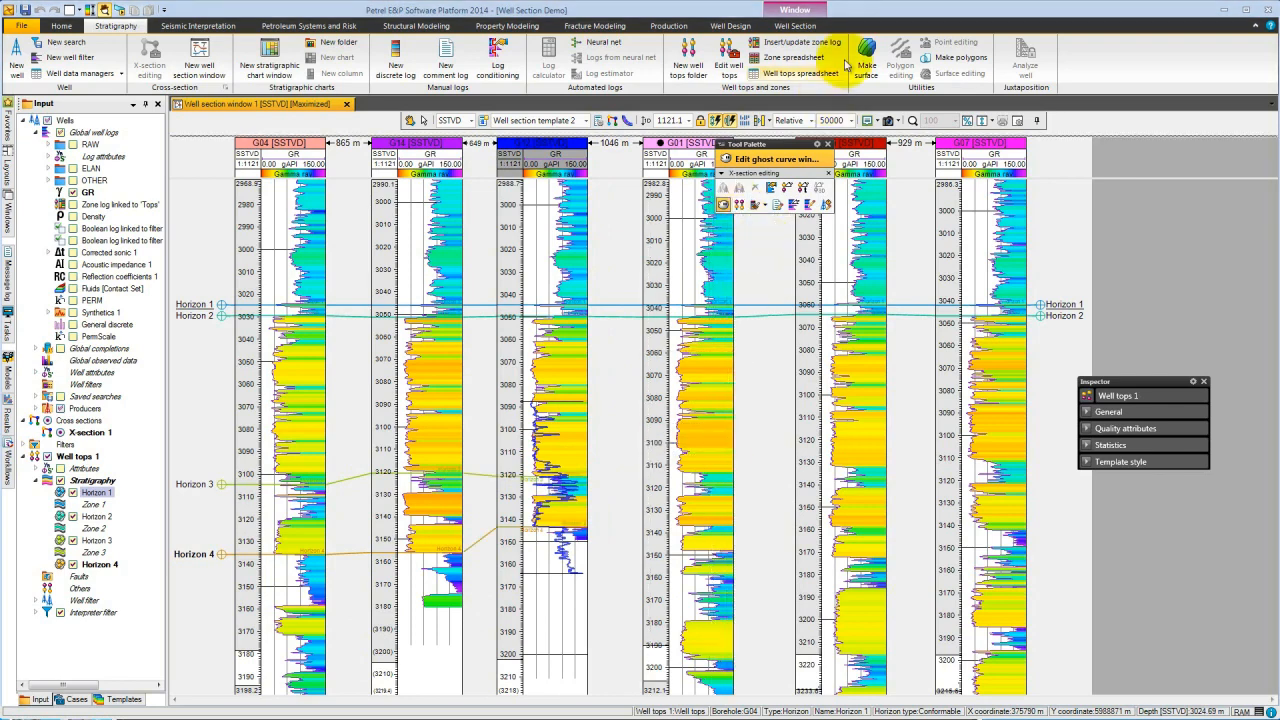
mouse_move(800, 48)
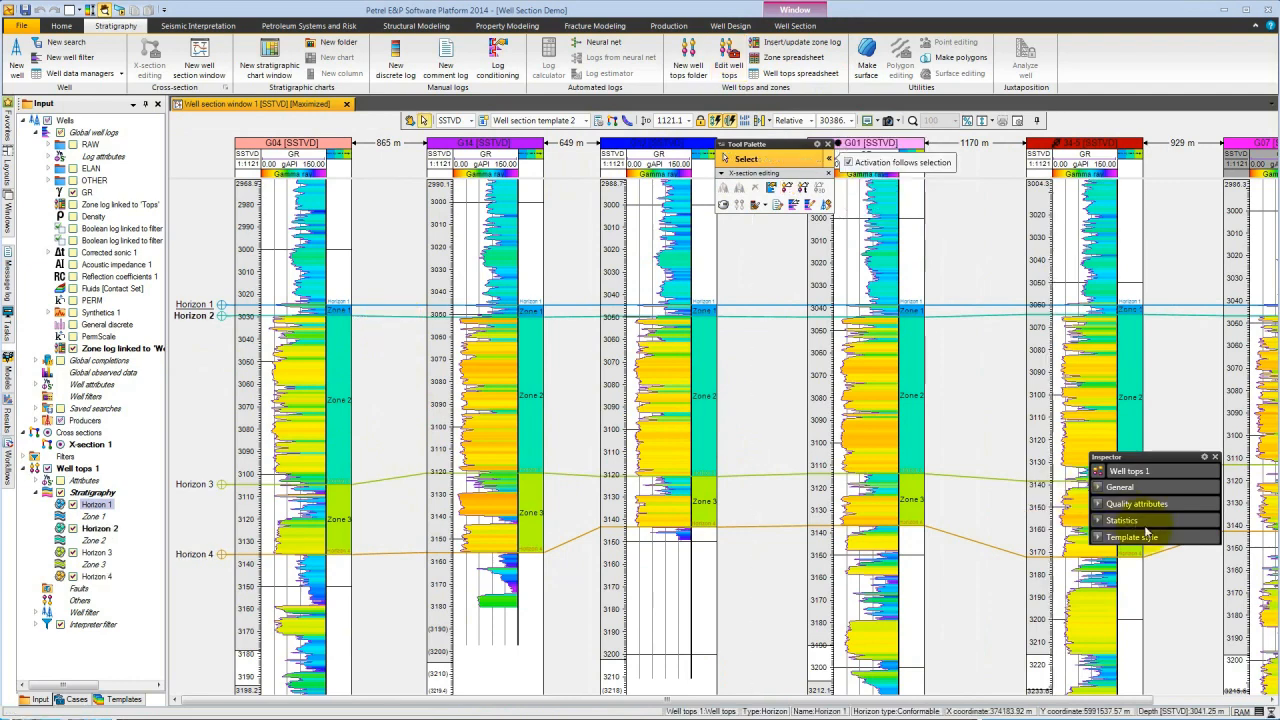
Step: Turn on zone-level colour fill in the Well tops 1 template style
left_click(1132, 536)
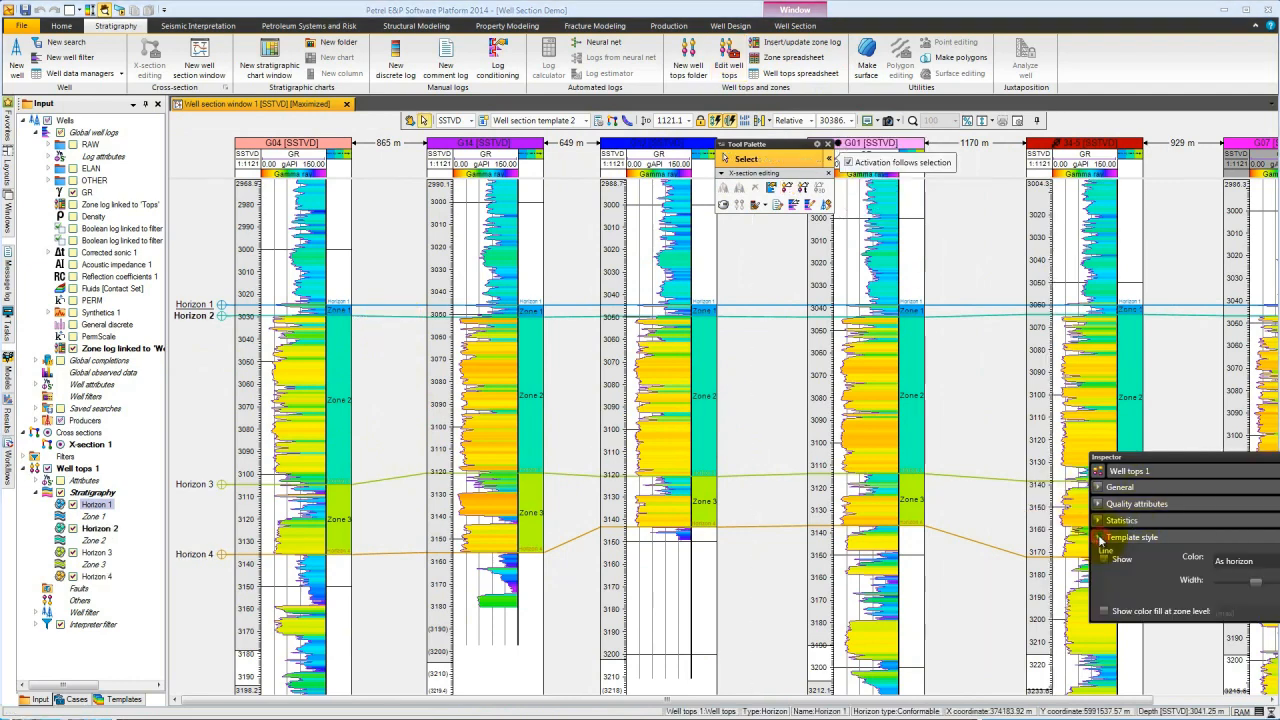
left_click(1104, 612)
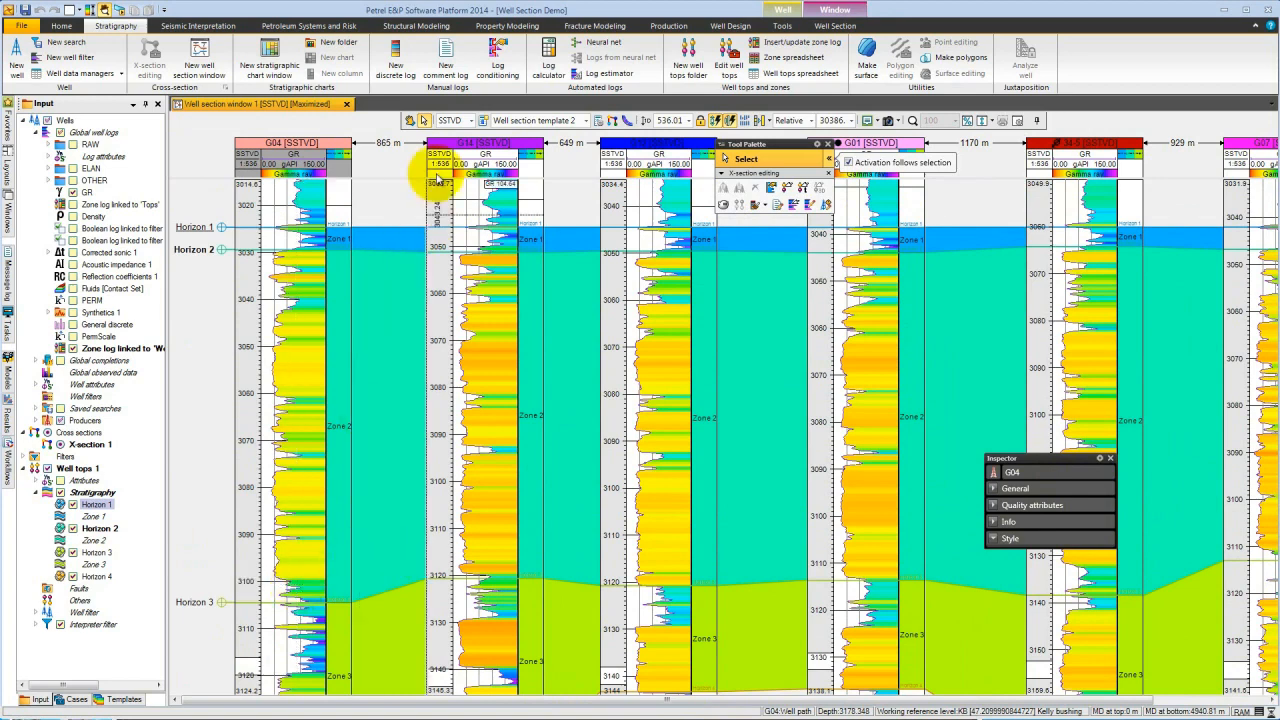
Step: Add a Facies discrete log to all wells and paint Sand and Shale intervals in G04
left_click(396, 60)
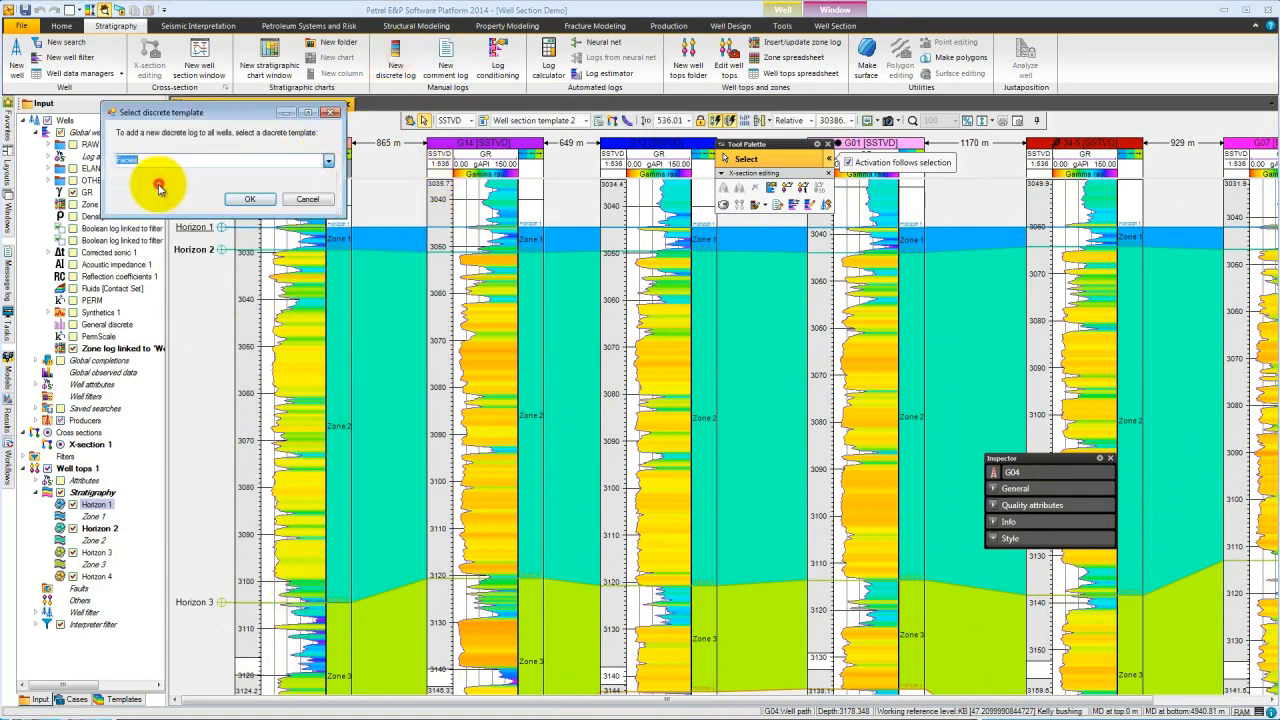
left_click(250, 198)
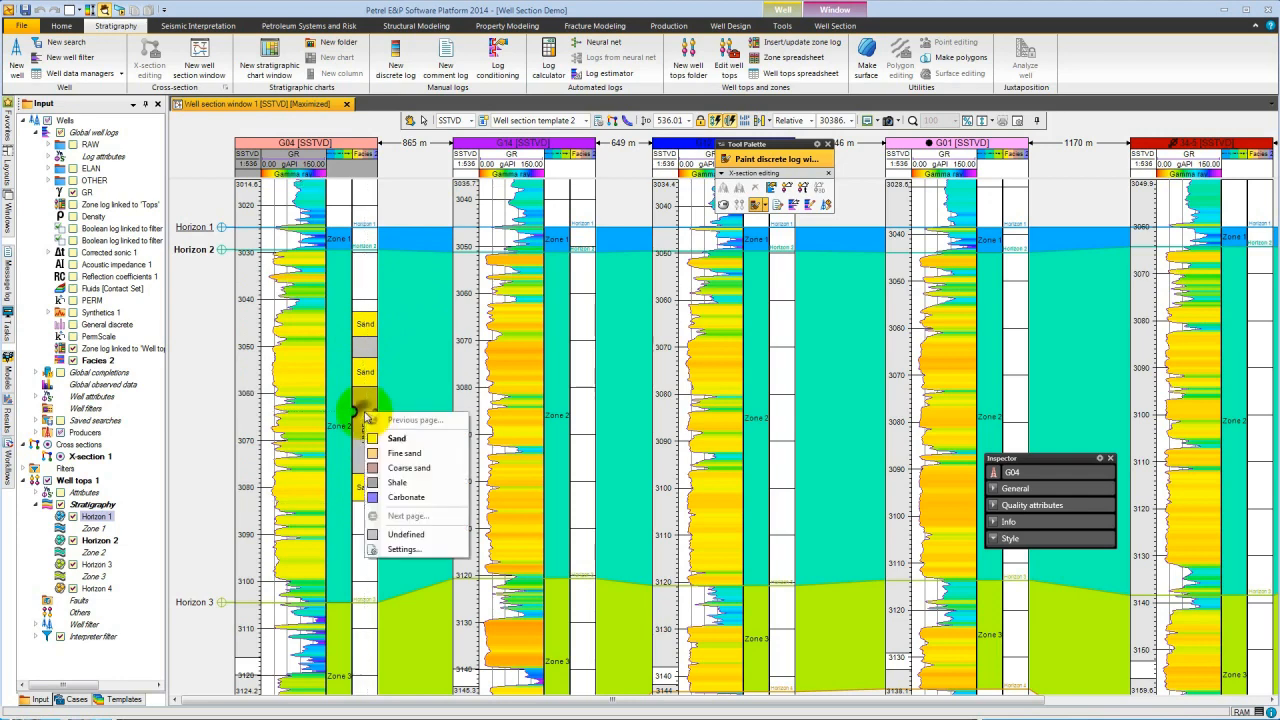
mouse_move(396, 482)
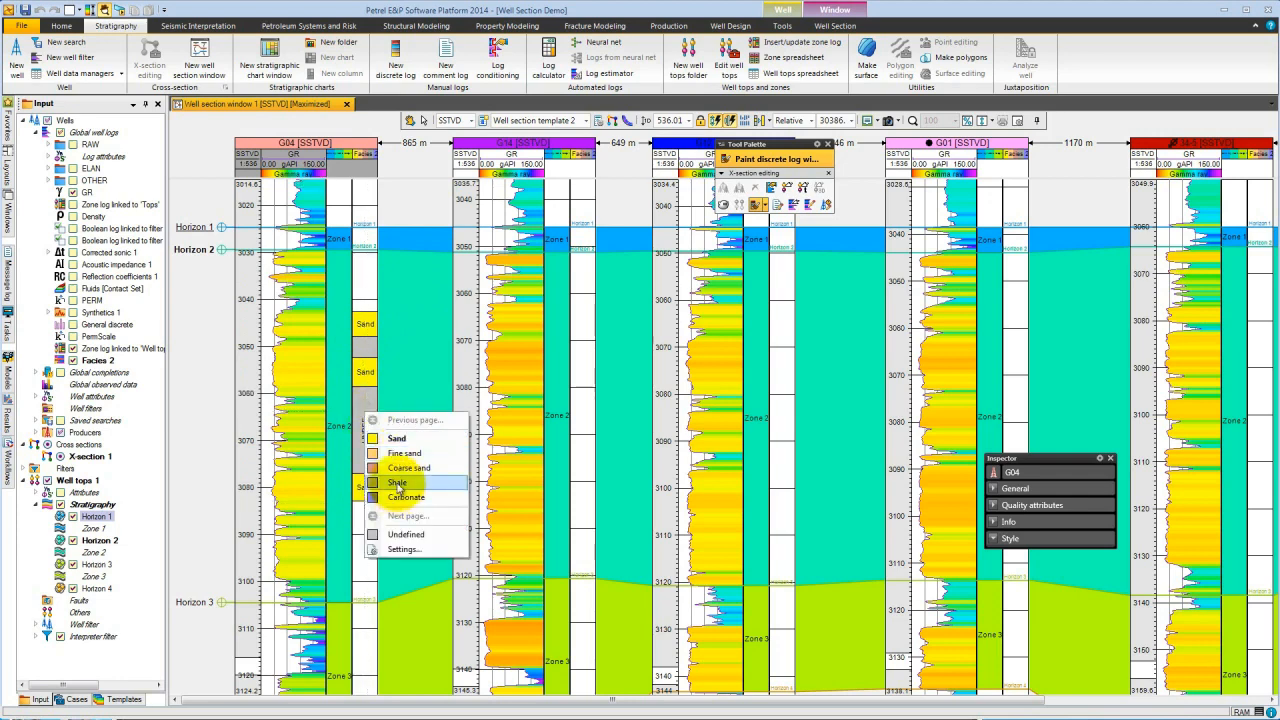
left_click(396, 482)
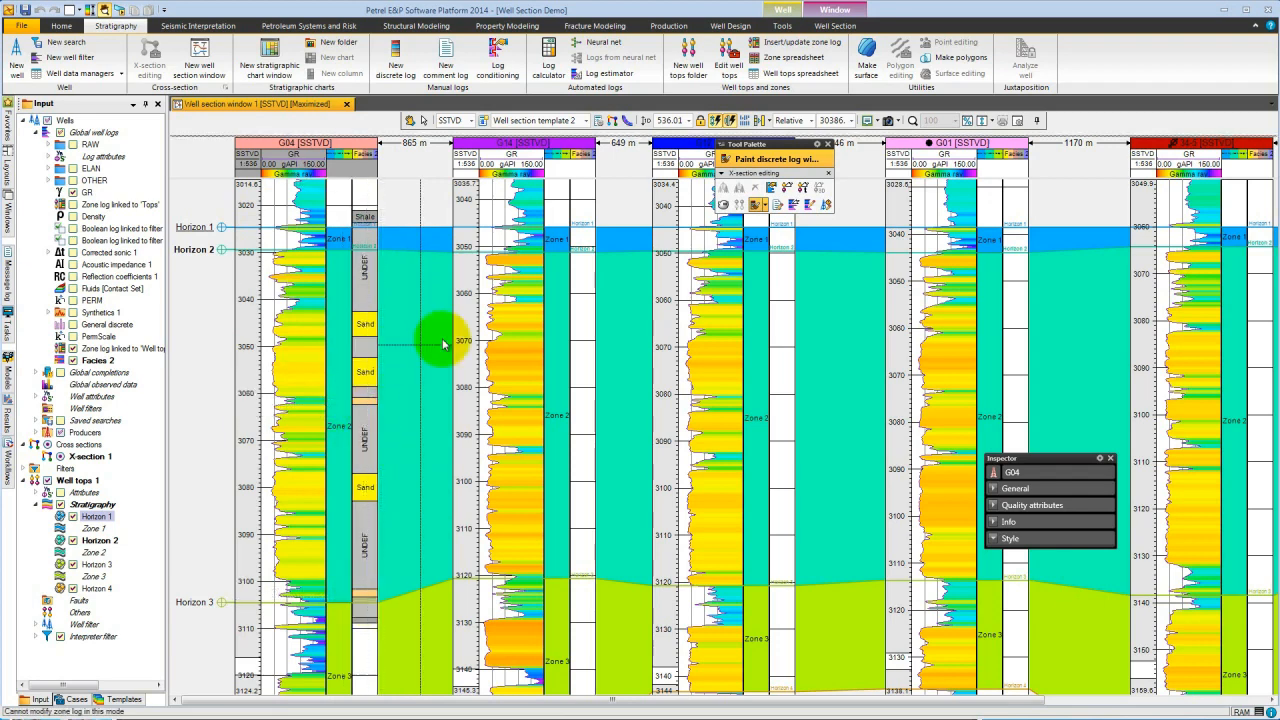
left_click(600, 42)
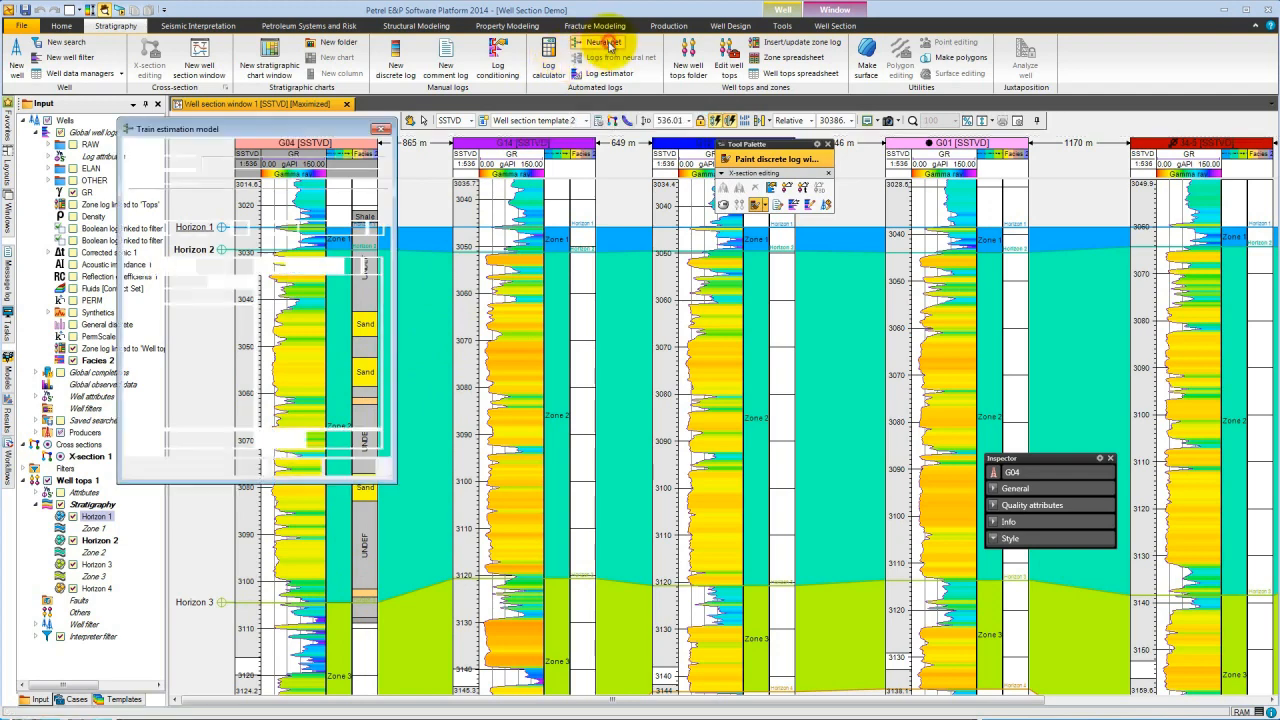
Step: Set up neural-net classification training with the producer wells and chosen input logs
left_click(600, 42)
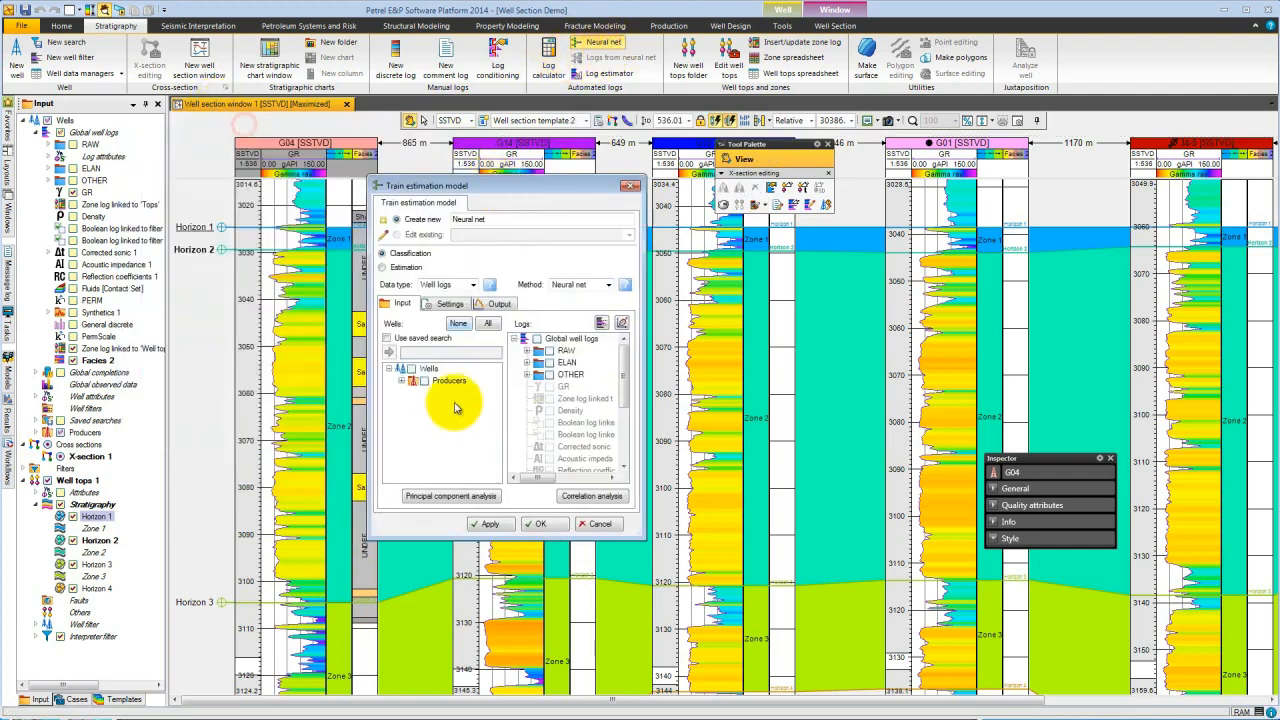
left_click(404, 380)
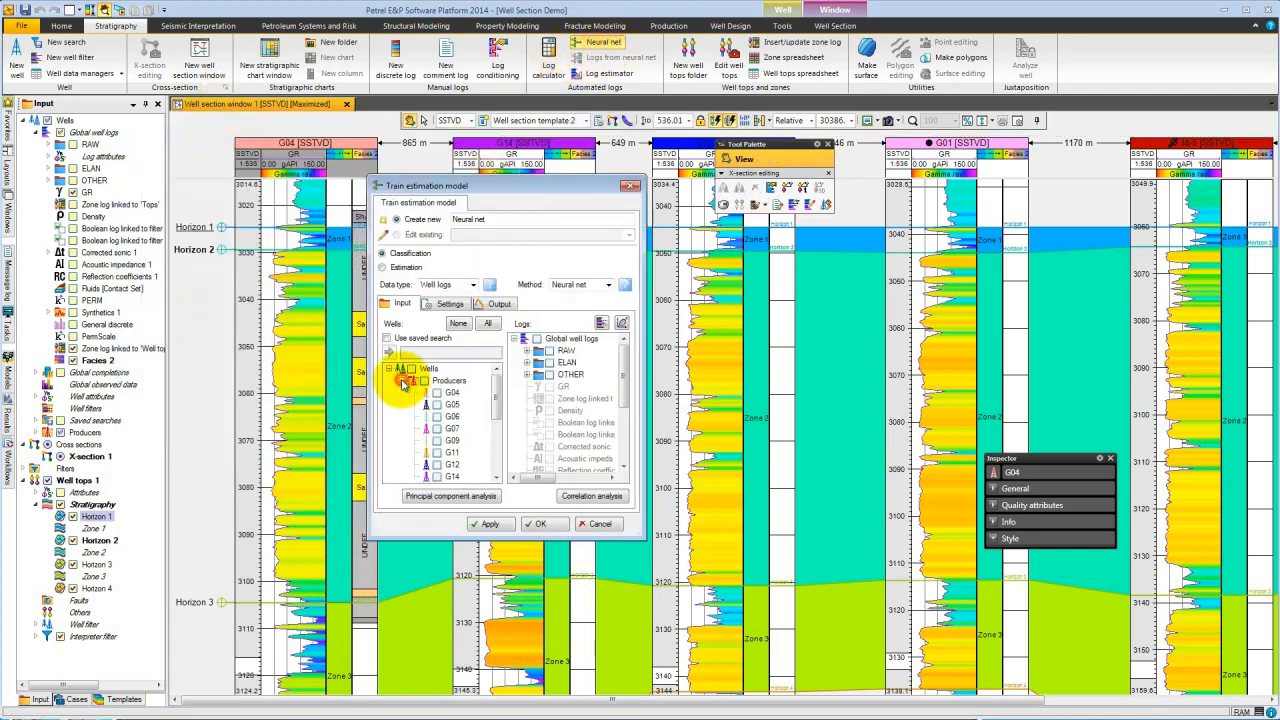
left_click(410, 380)
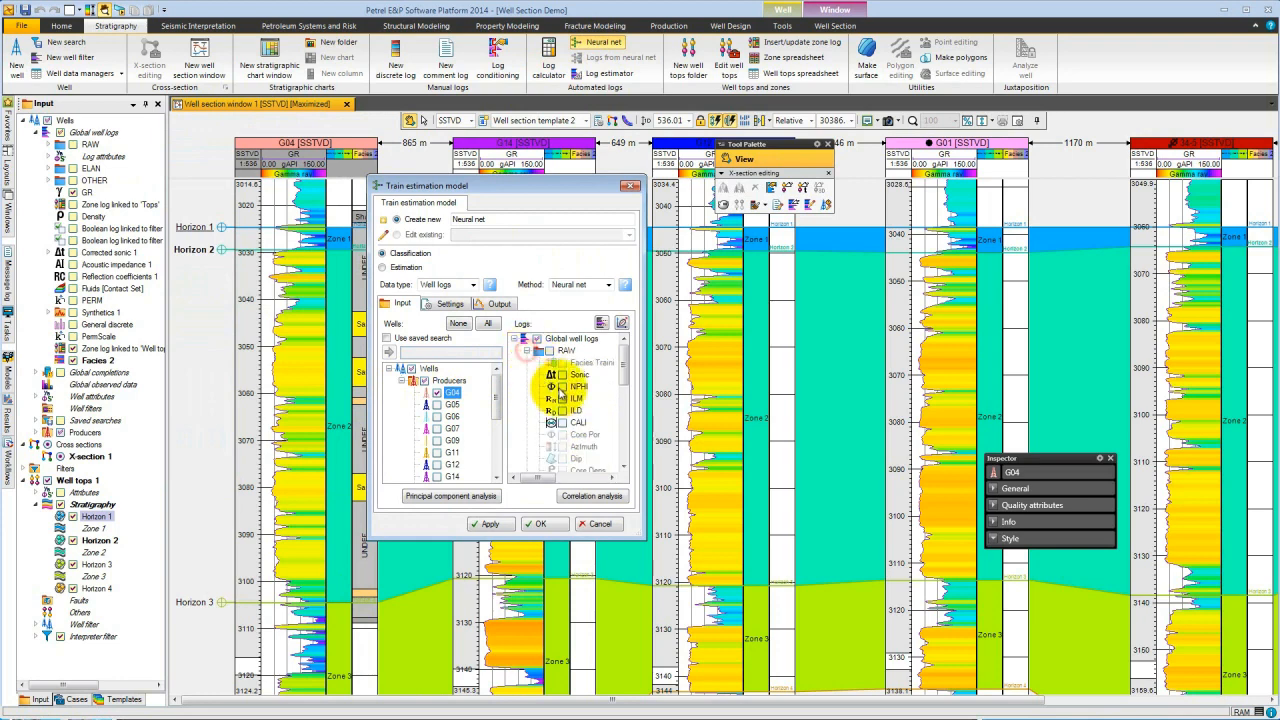
left_click(562, 388)
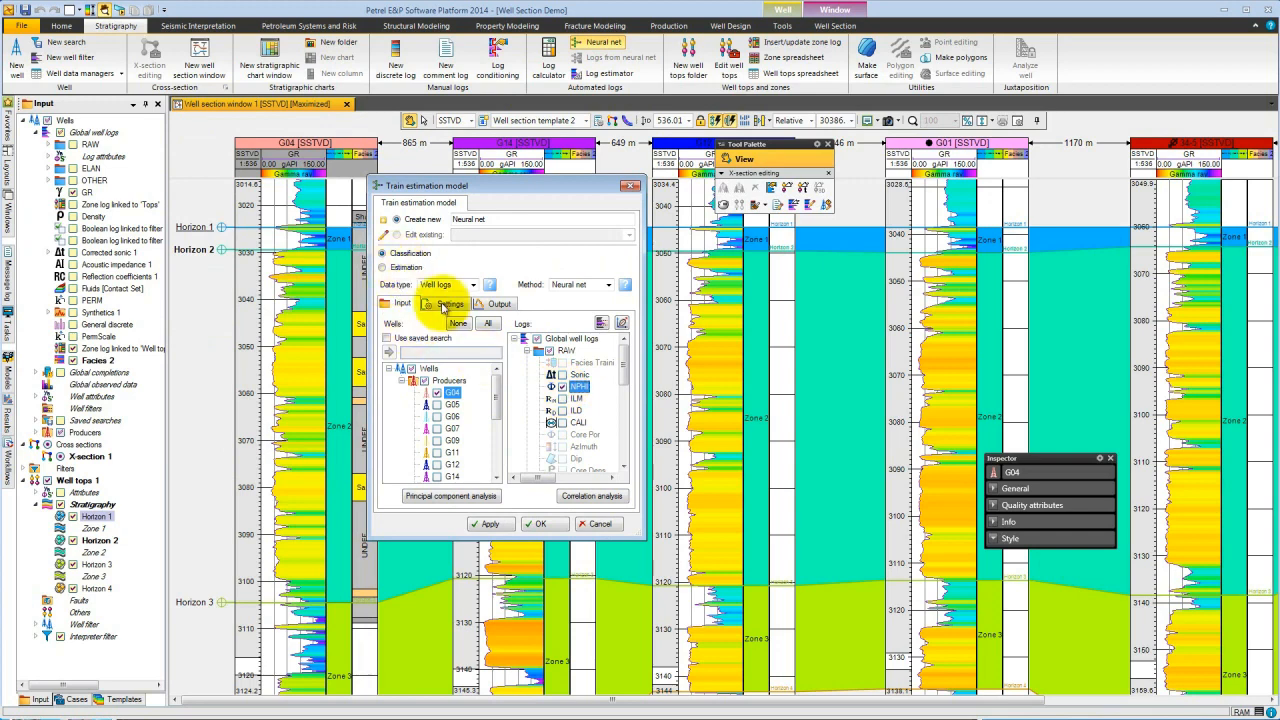
Step: Configure supervised training on Facies 2, then apply and run to create Neural net 1
left_click(448, 304)
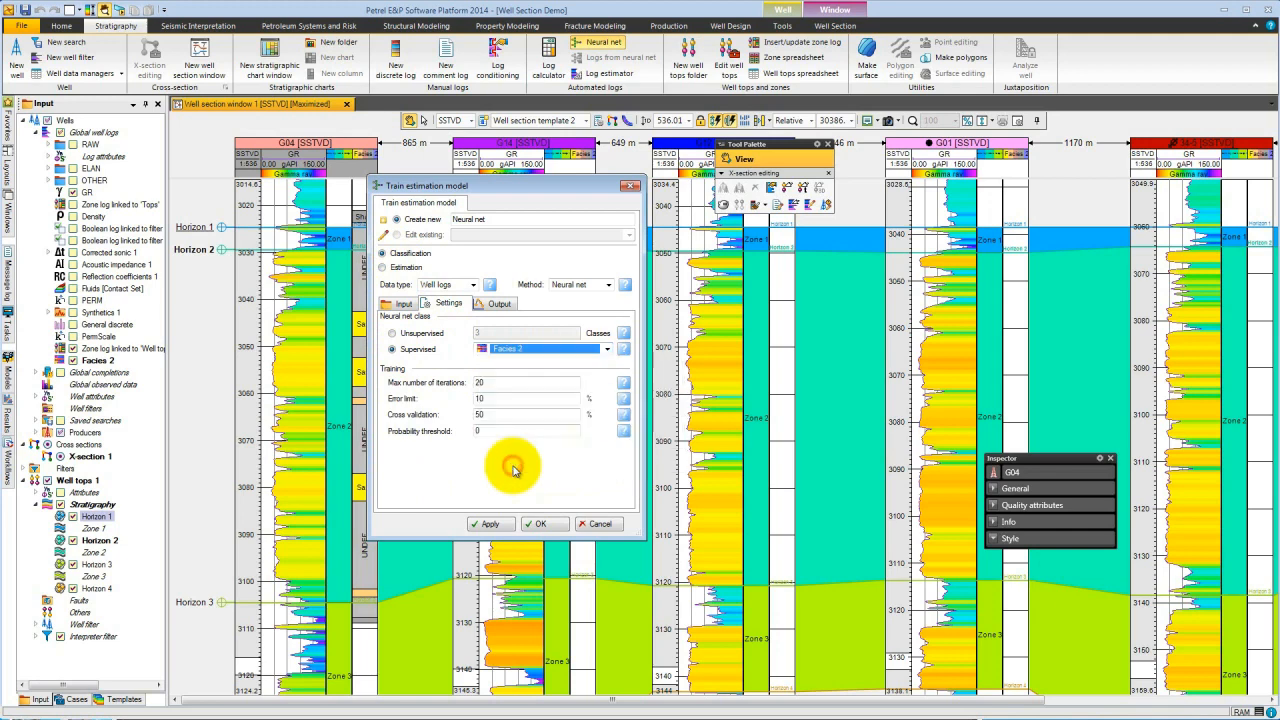
left_click(540, 524)
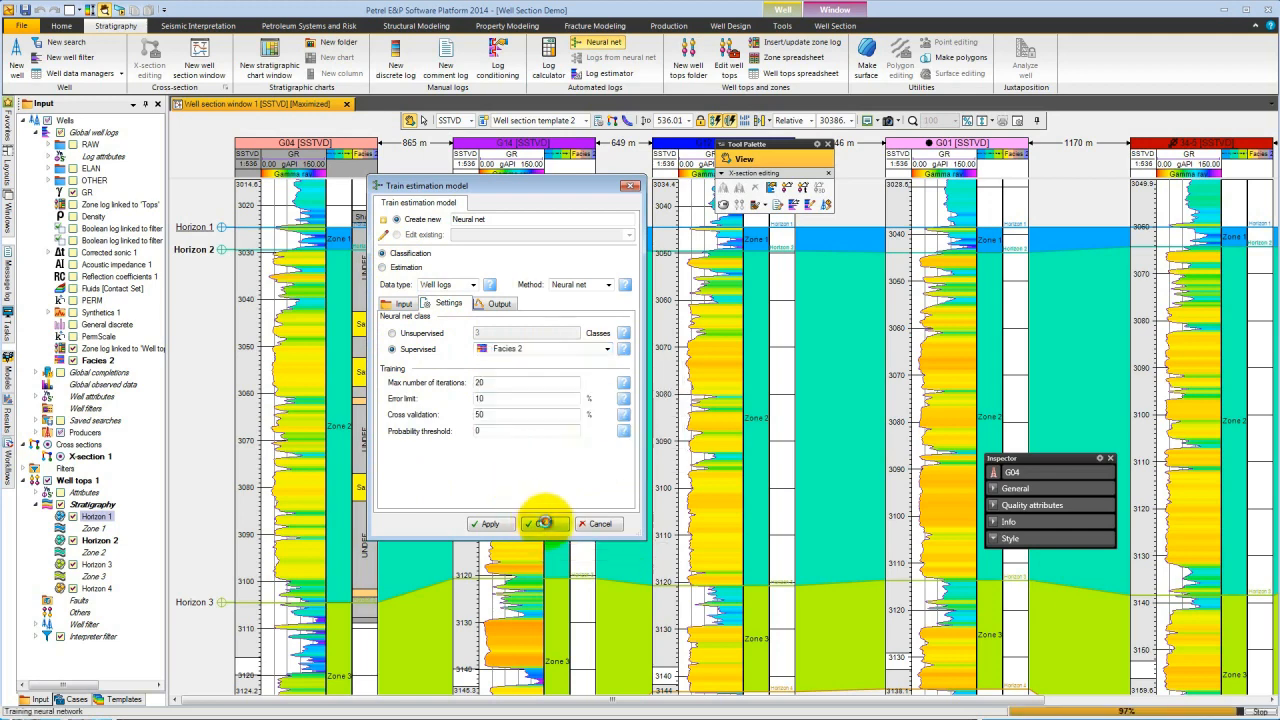
left_click(542, 524)
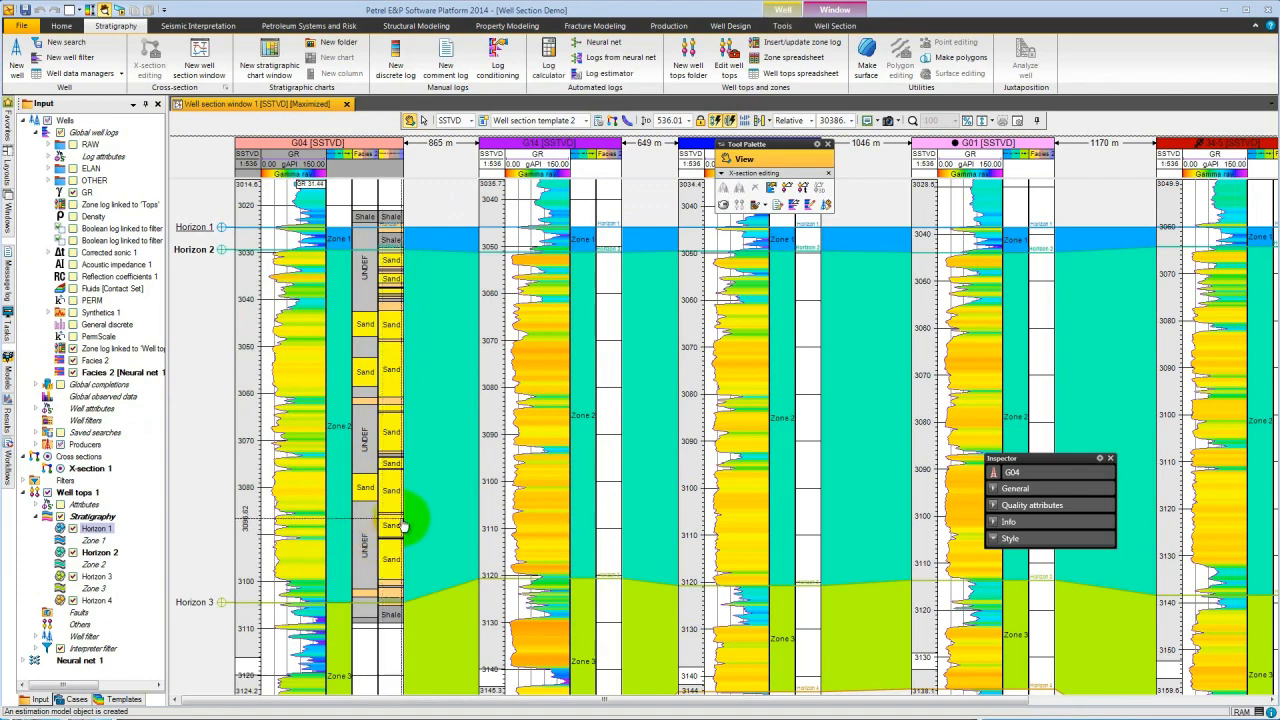
Step: Create a Function window crossplotting GR against Density coloured by Facies 2 [Neural net 1], then show the well section again
left_click(76, 10)
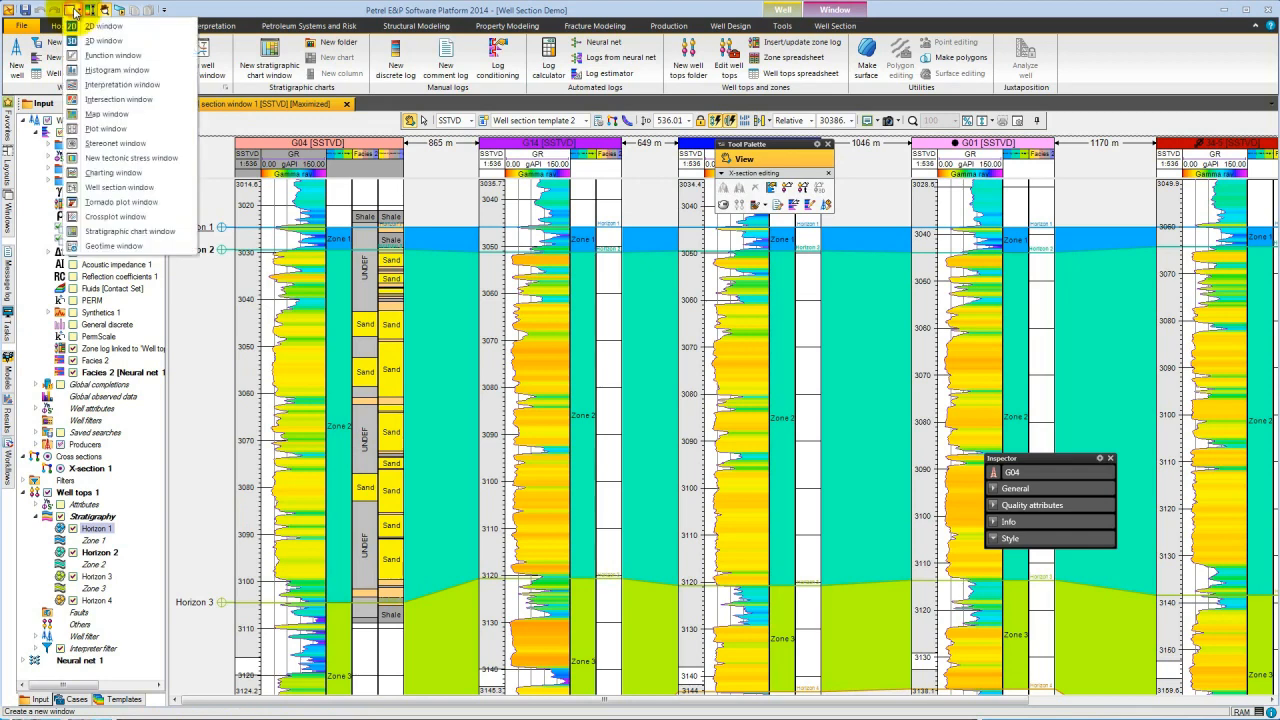
mouse_move(112, 56)
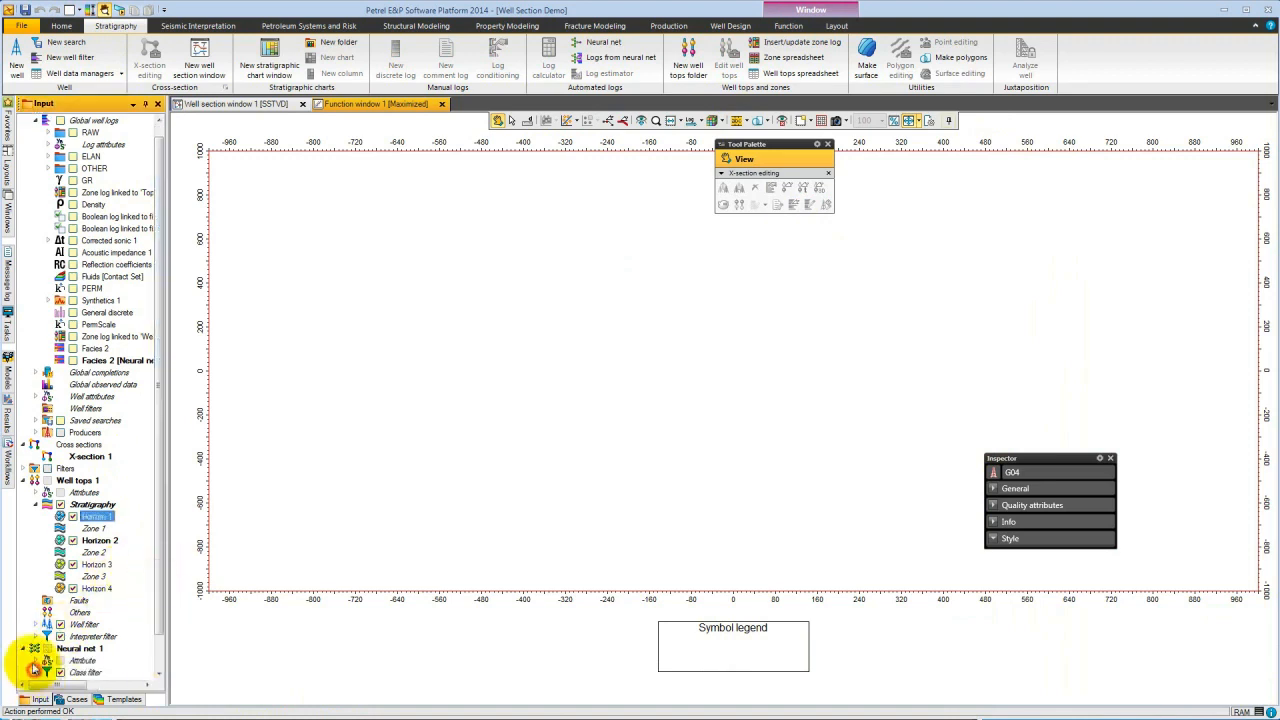
scroll("down", 3)
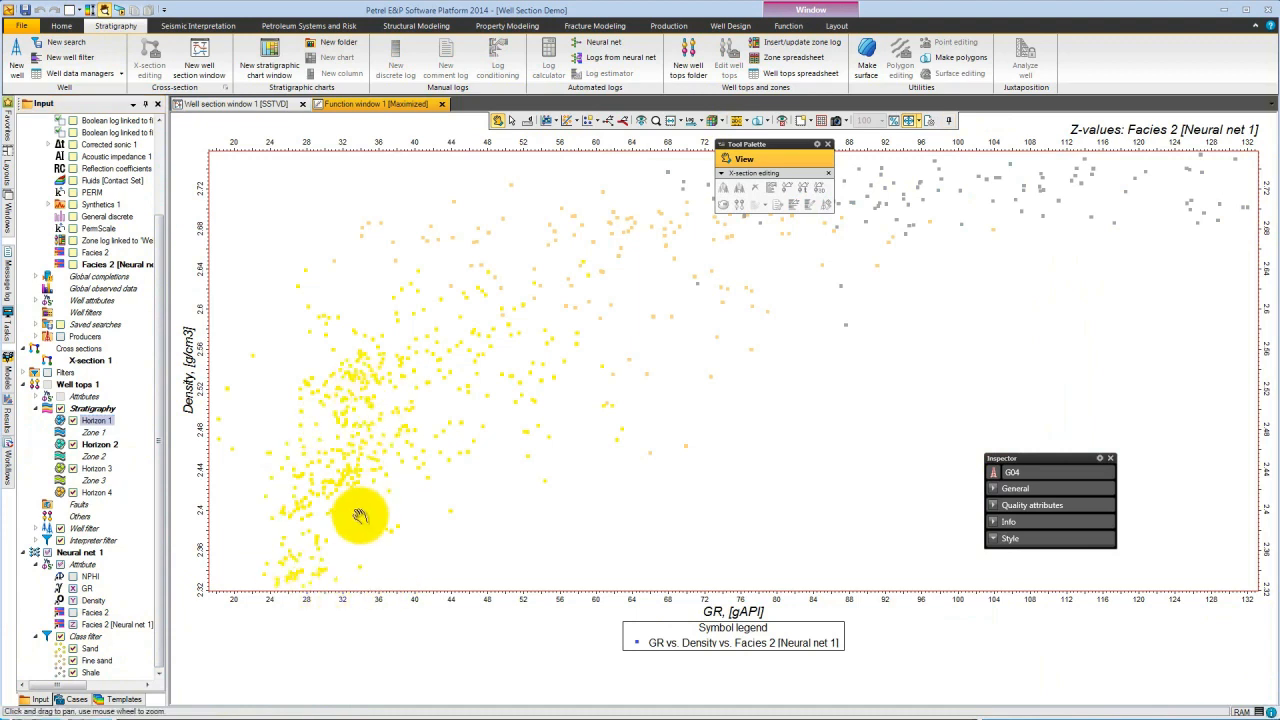
mouse_move(1030, 230)
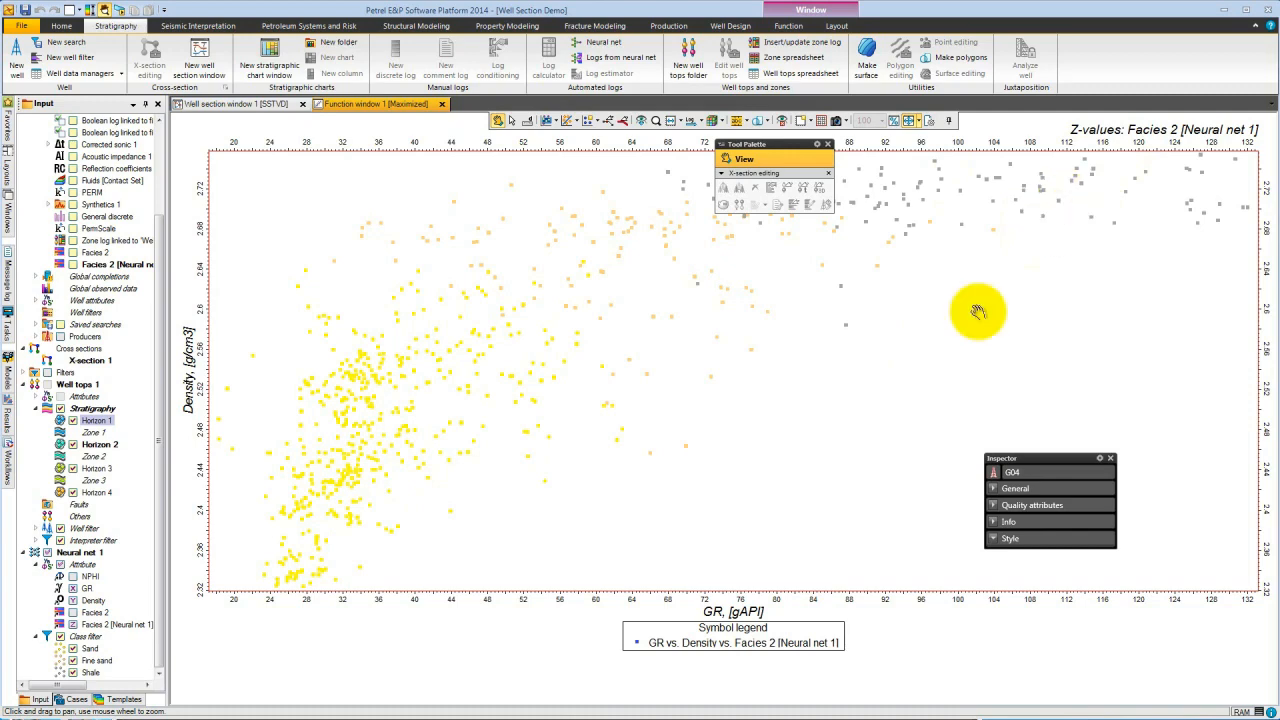
mouse_move(658, 348)
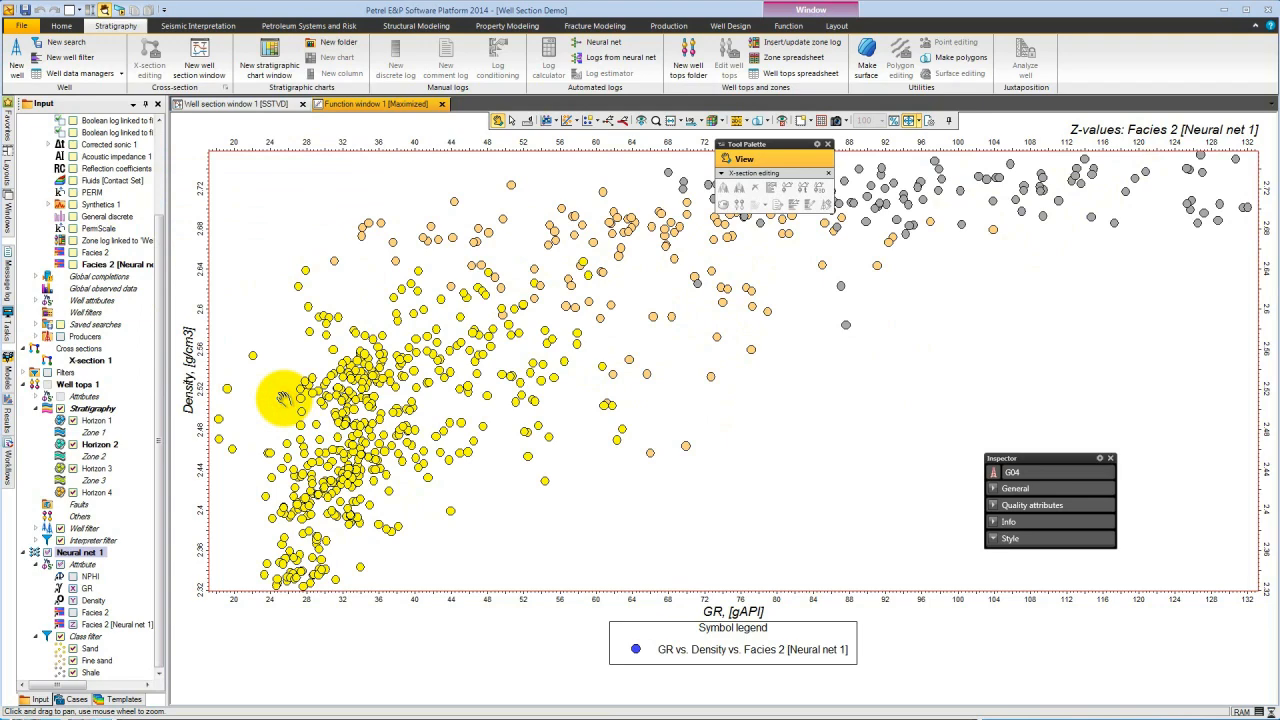
left_click(240, 104)
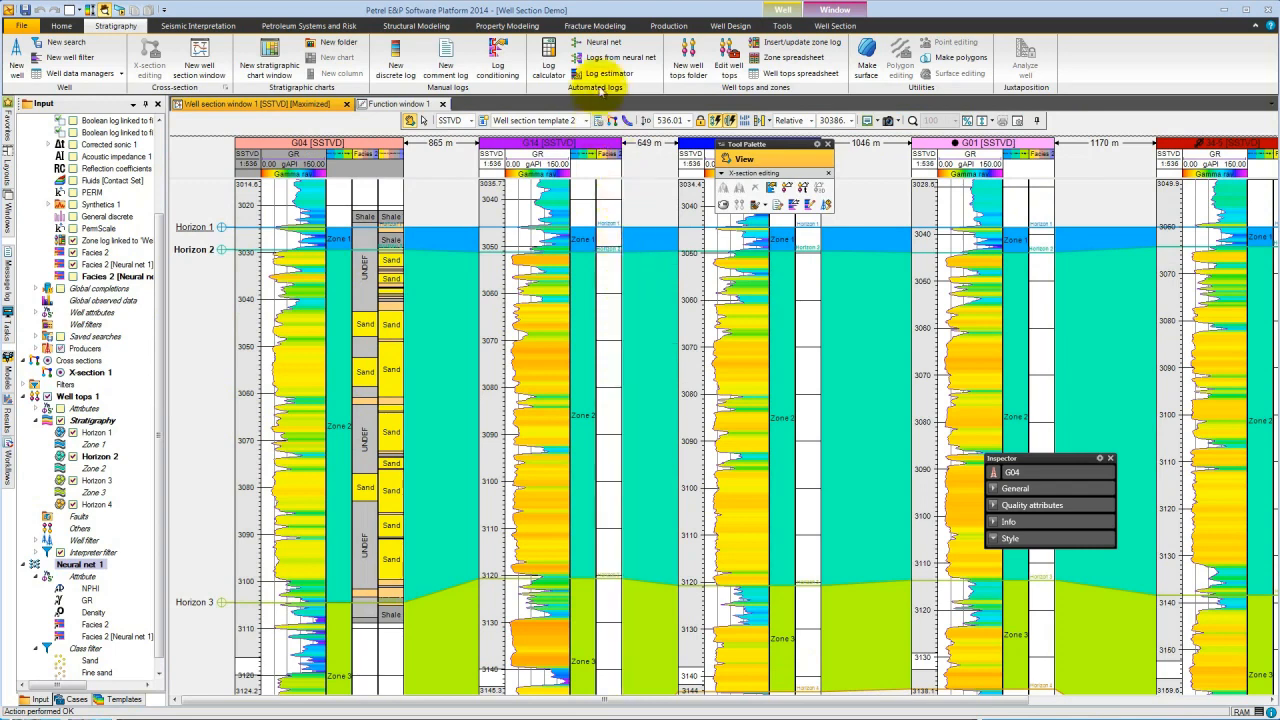
Step: Recompute the existing Facies 2 [Neural net 1] log on all wells so Sand/Shale shows in every track
left_click(616, 56)
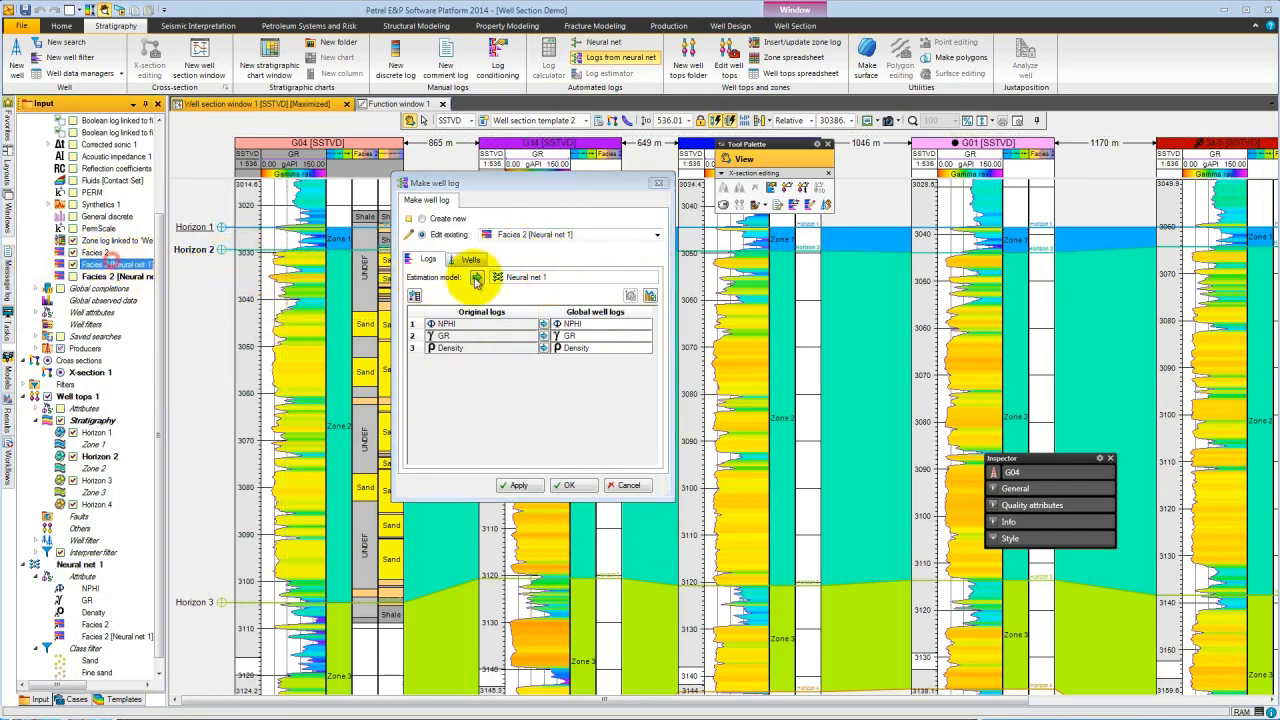
left_click(656, 234)
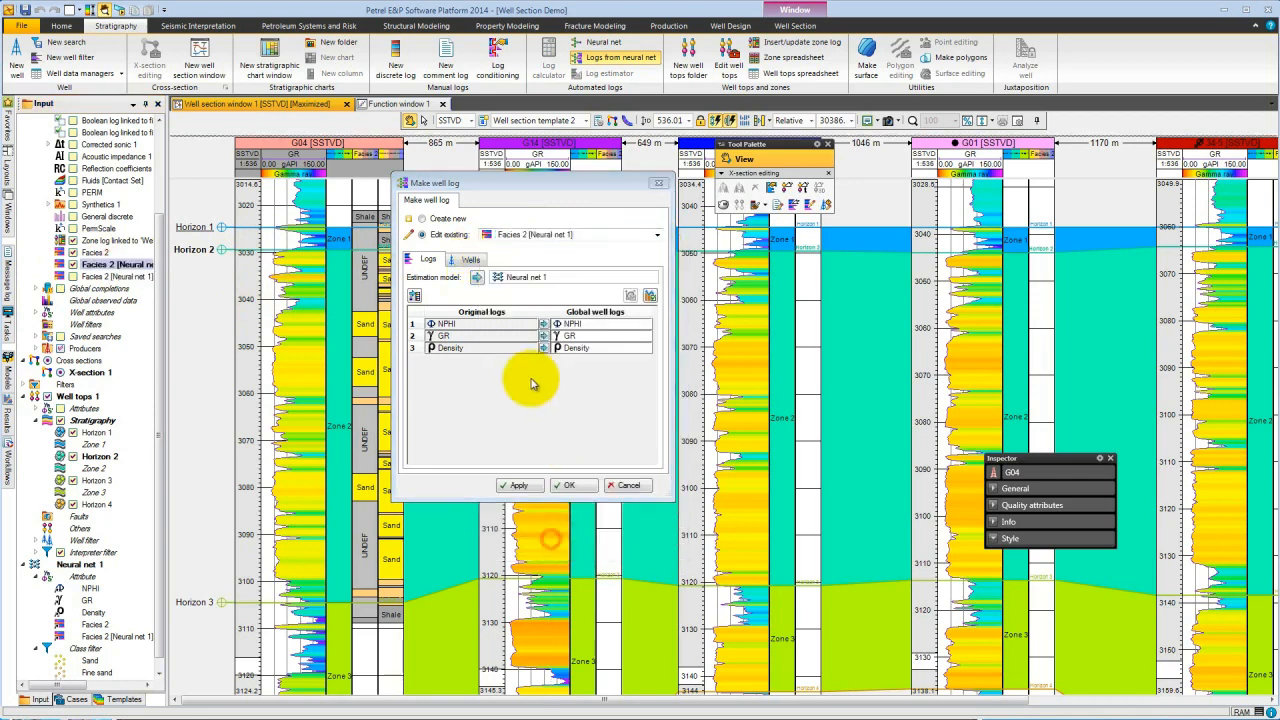
left_click(470, 260)
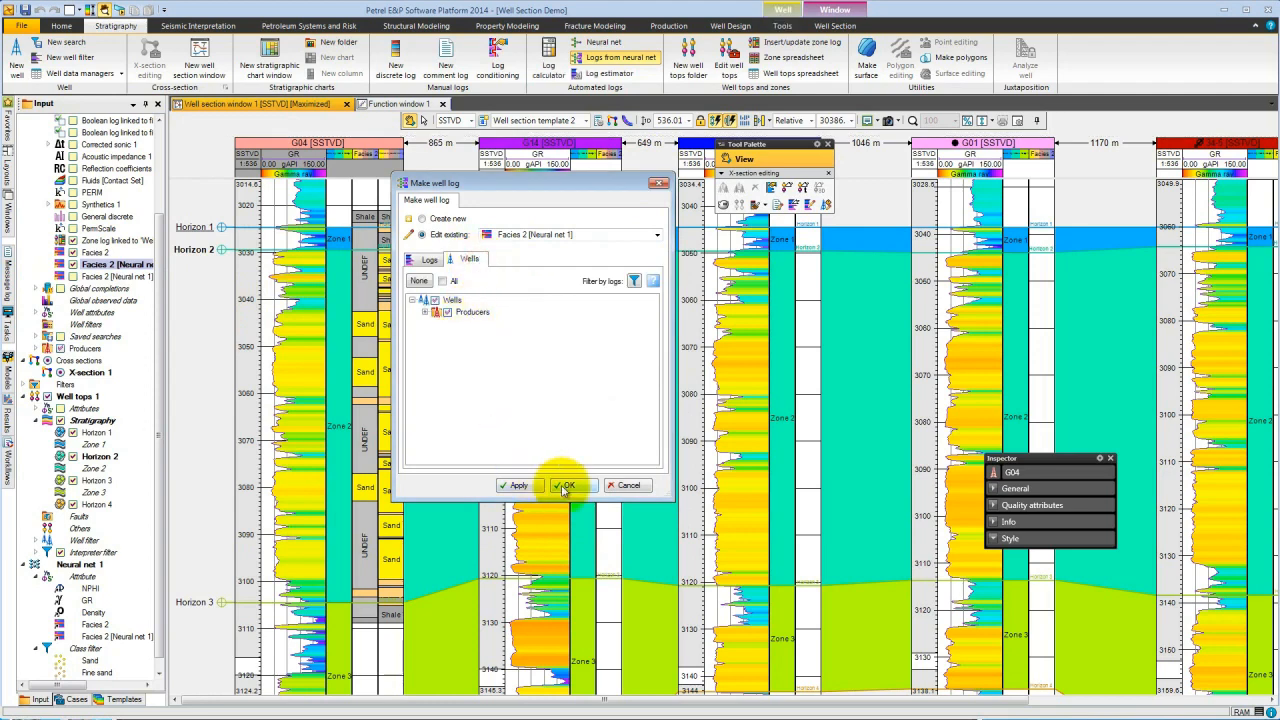
mouse_move(568, 486)
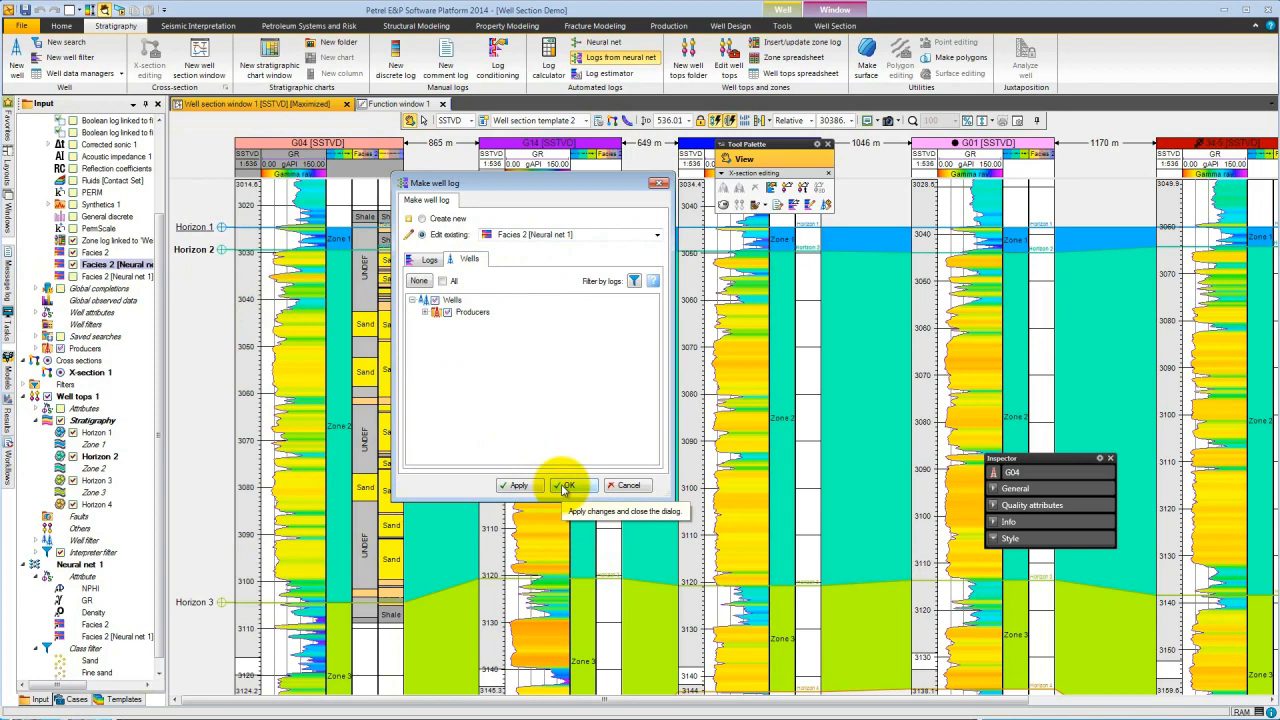
left_click(568, 486)
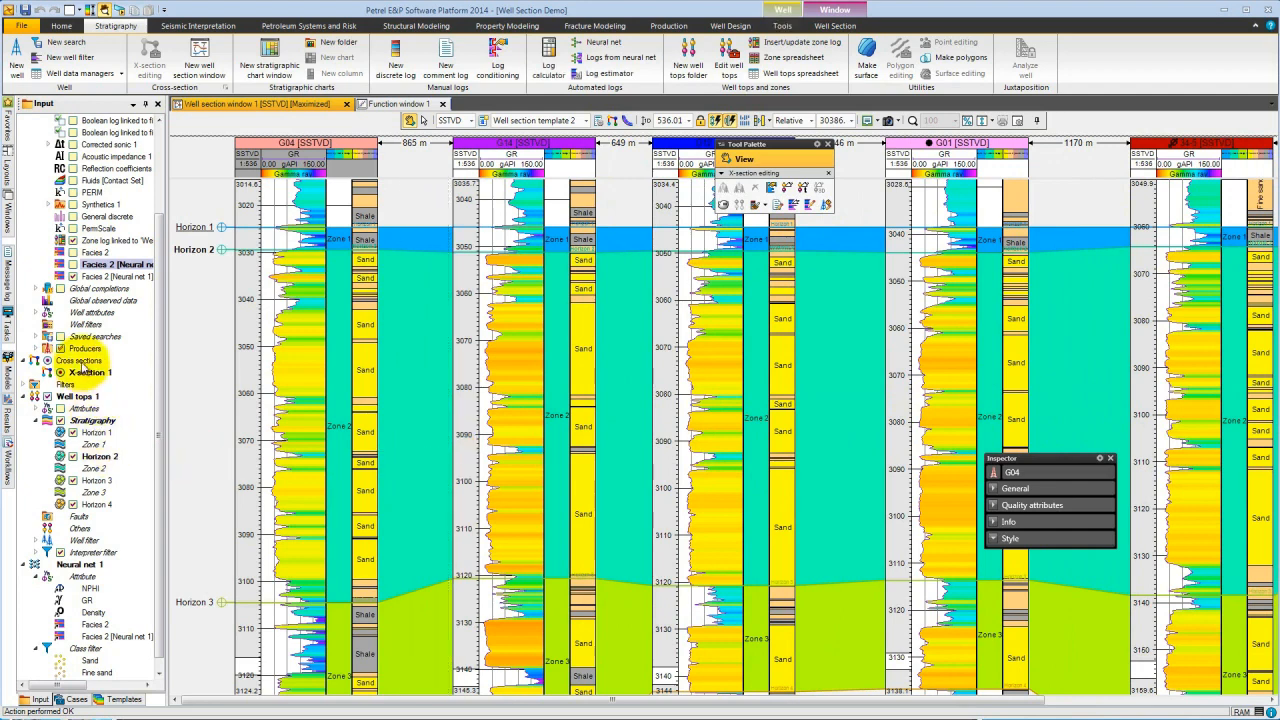
Step: In the cross section's Header settings, choose the main well-header font size
double_click(80, 360)
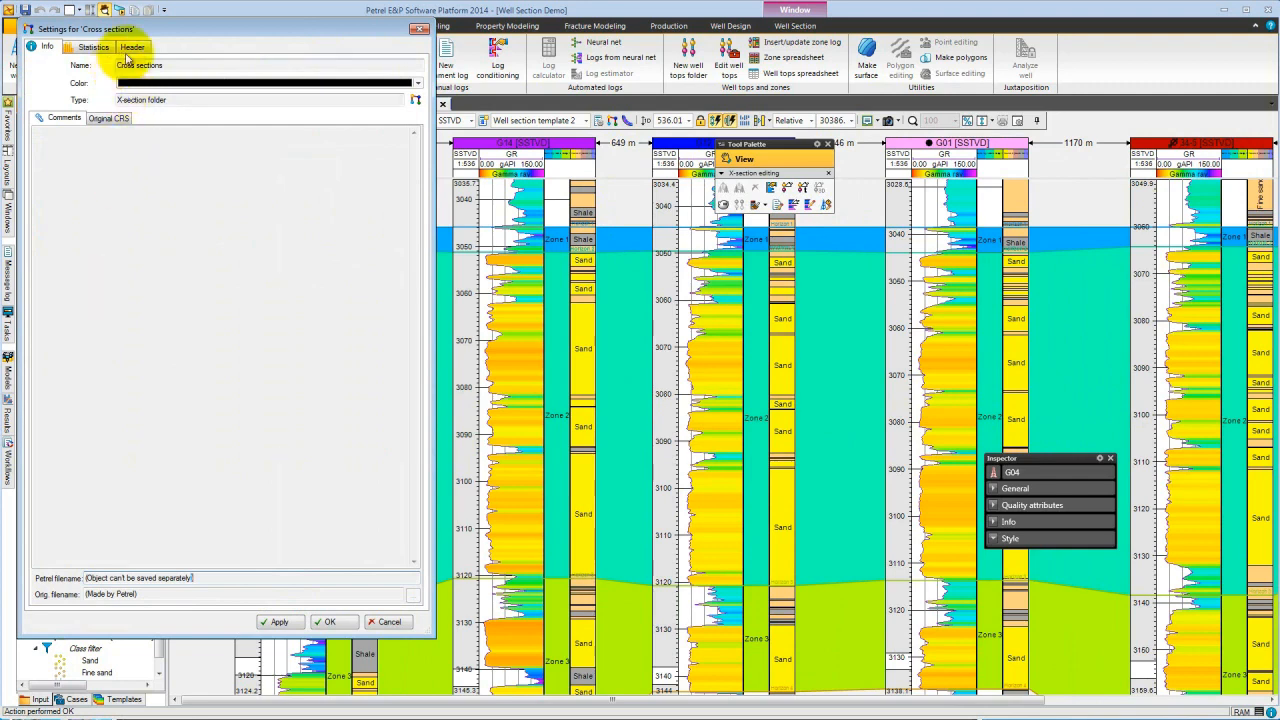
left_click(132, 46)
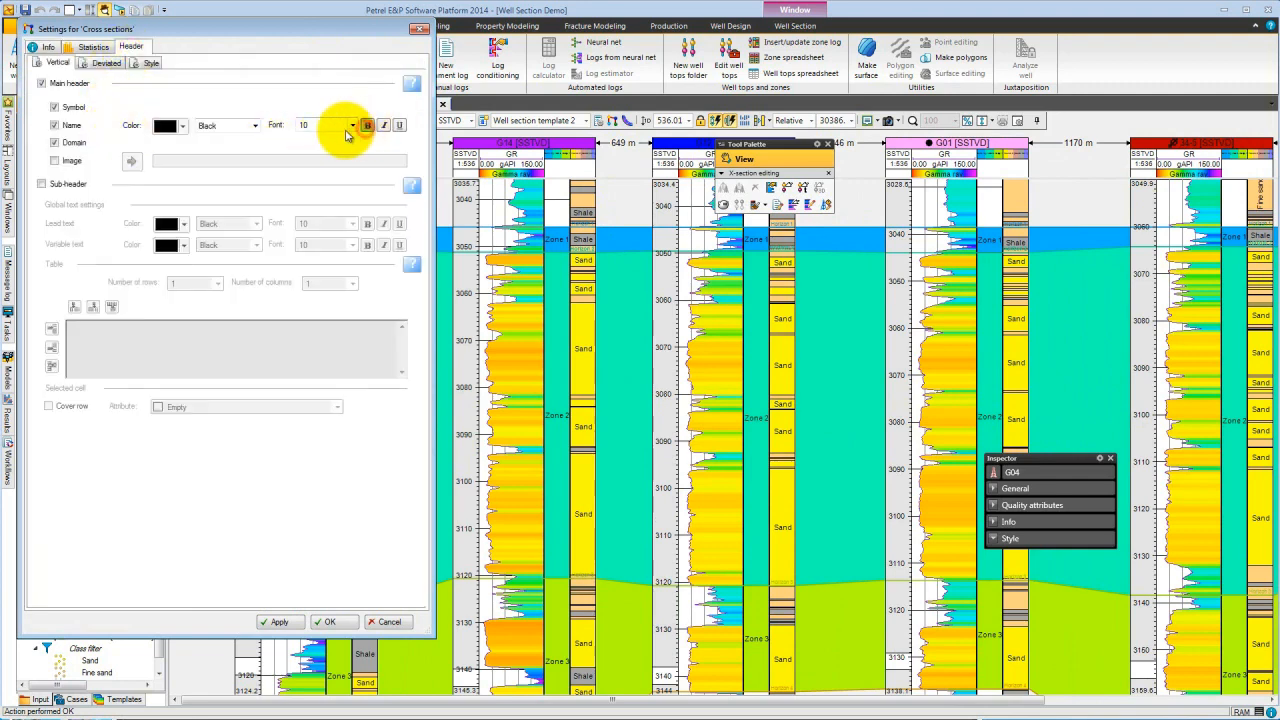
left_click(320, 124)
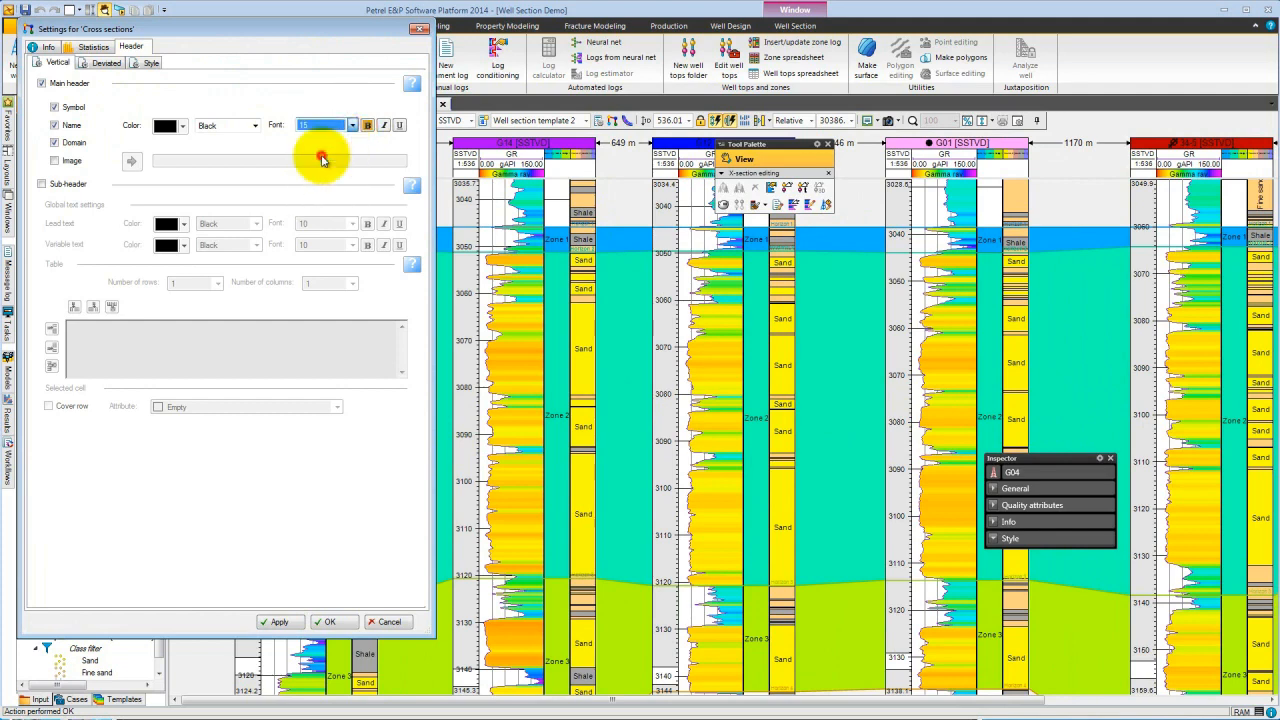
left_click(280, 620)
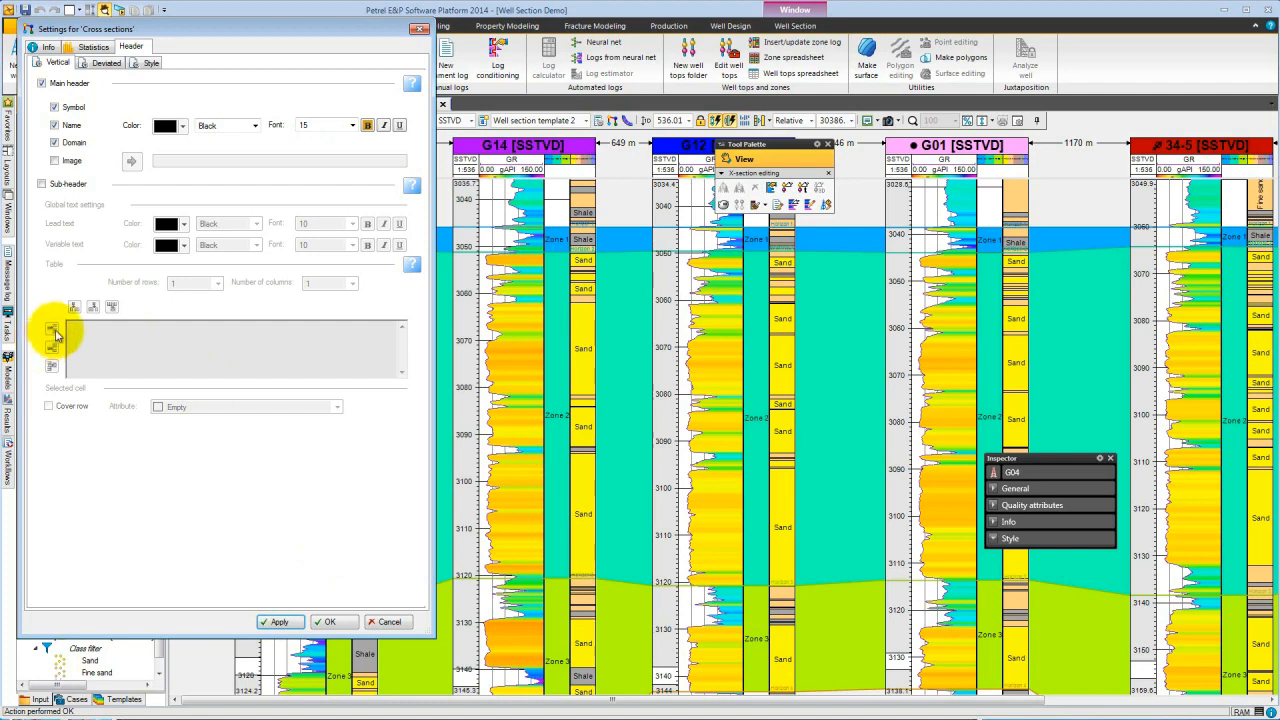
Step: Enable a two-column subheader table showing the Operator and Surface X well attributes
left_click(42, 184)
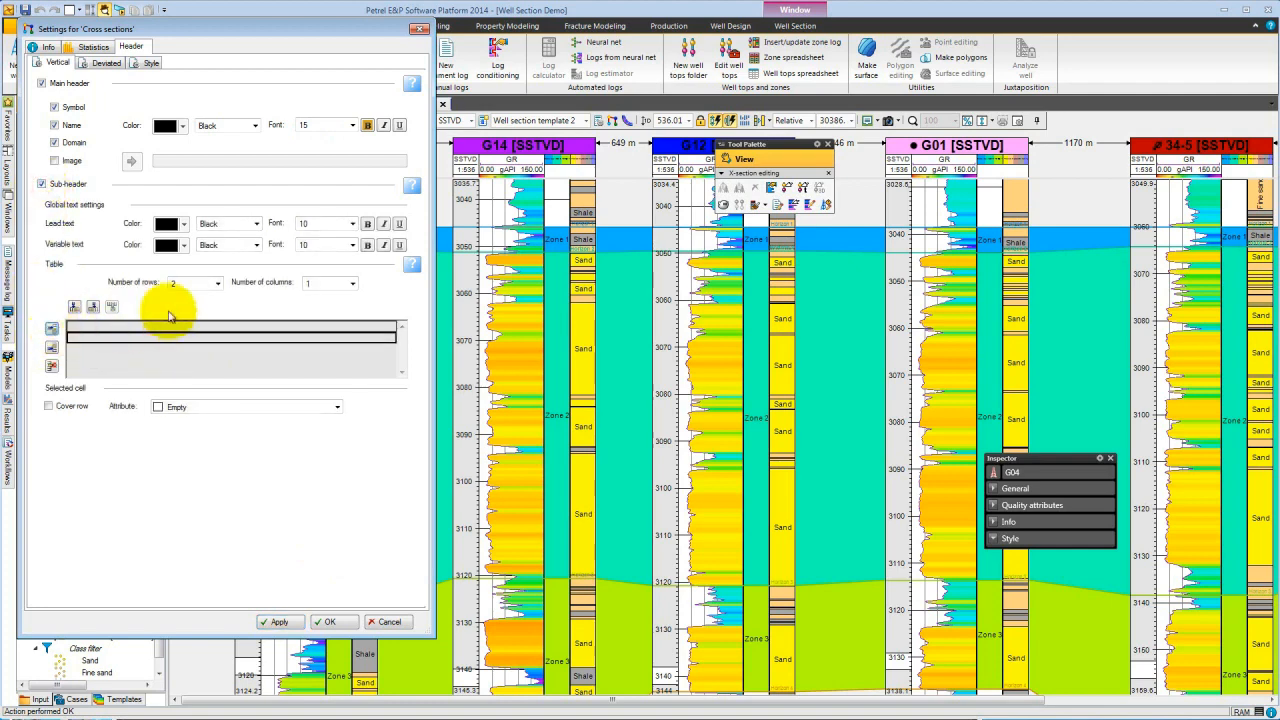
left_click(352, 284)
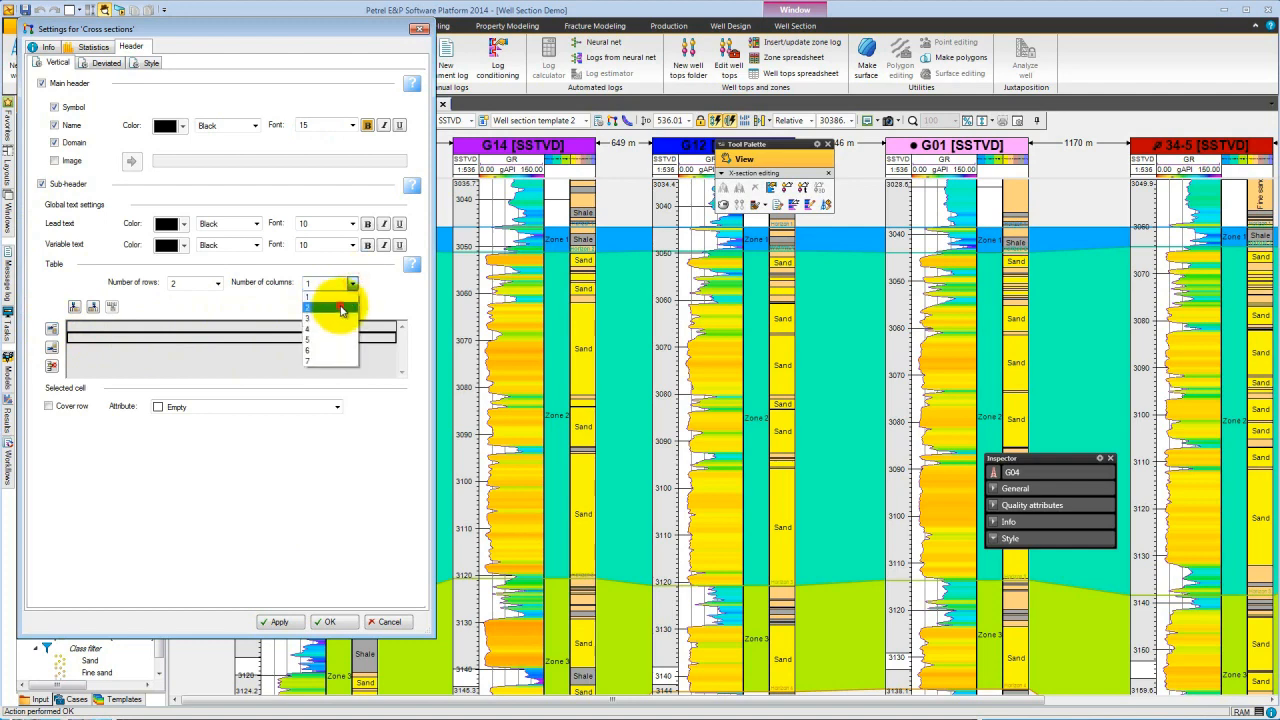
left_click(330, 298)
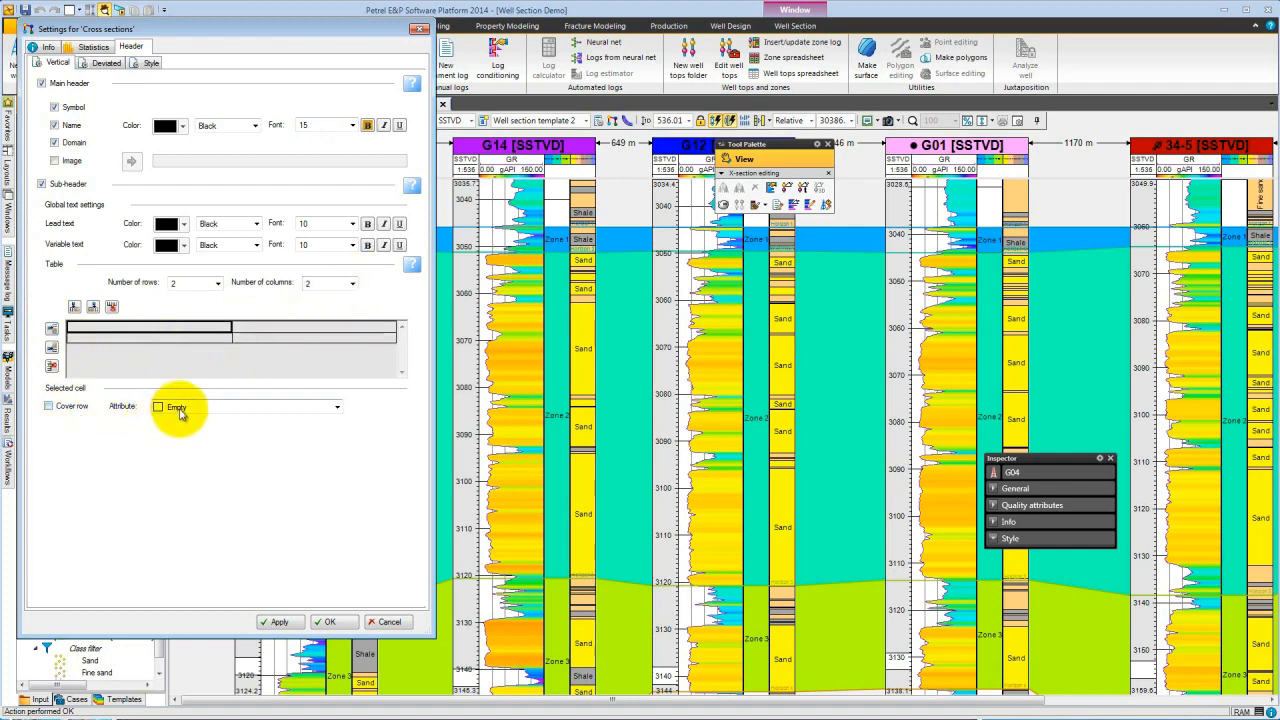
left_click(336, 406)
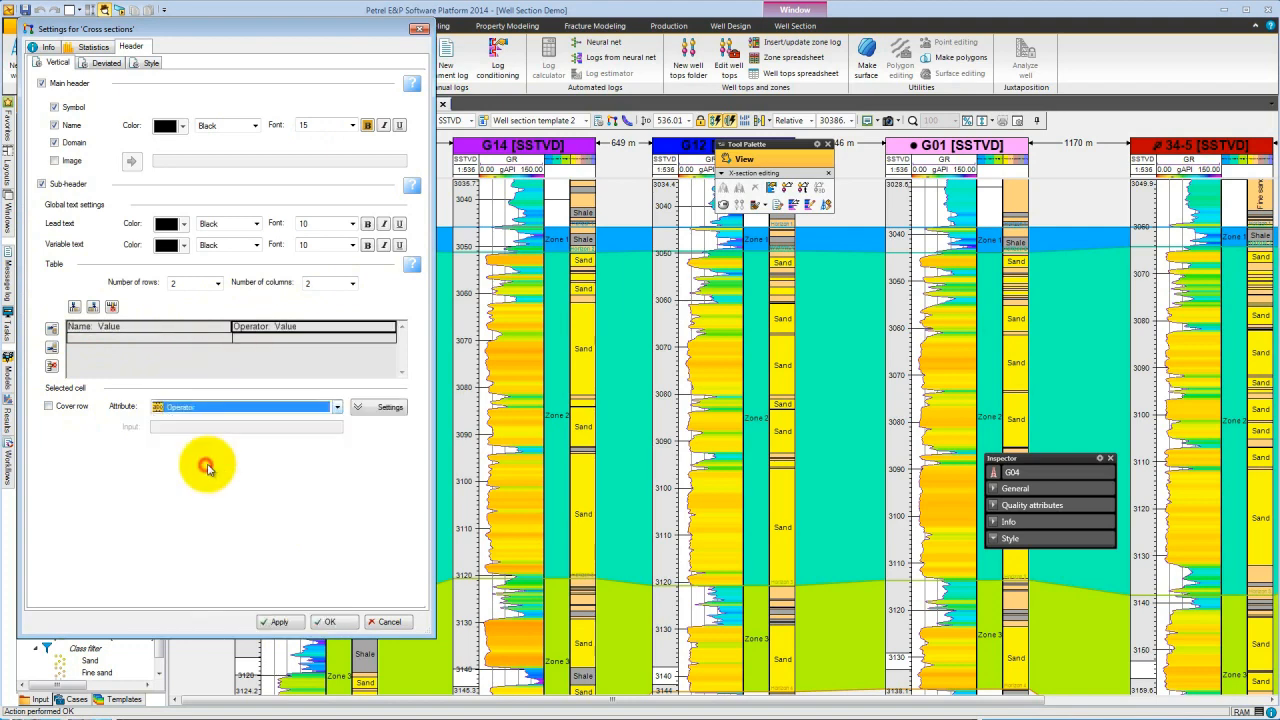
left_click(336, 406)
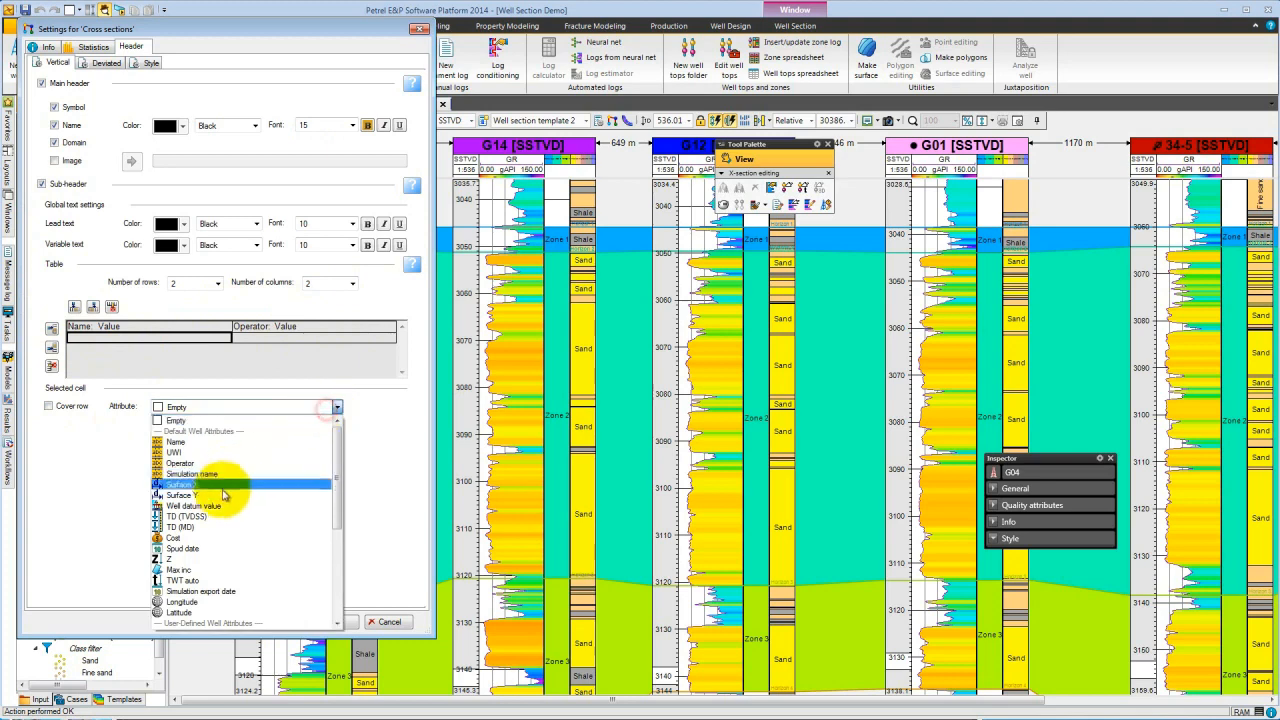
left_click(180, 496)
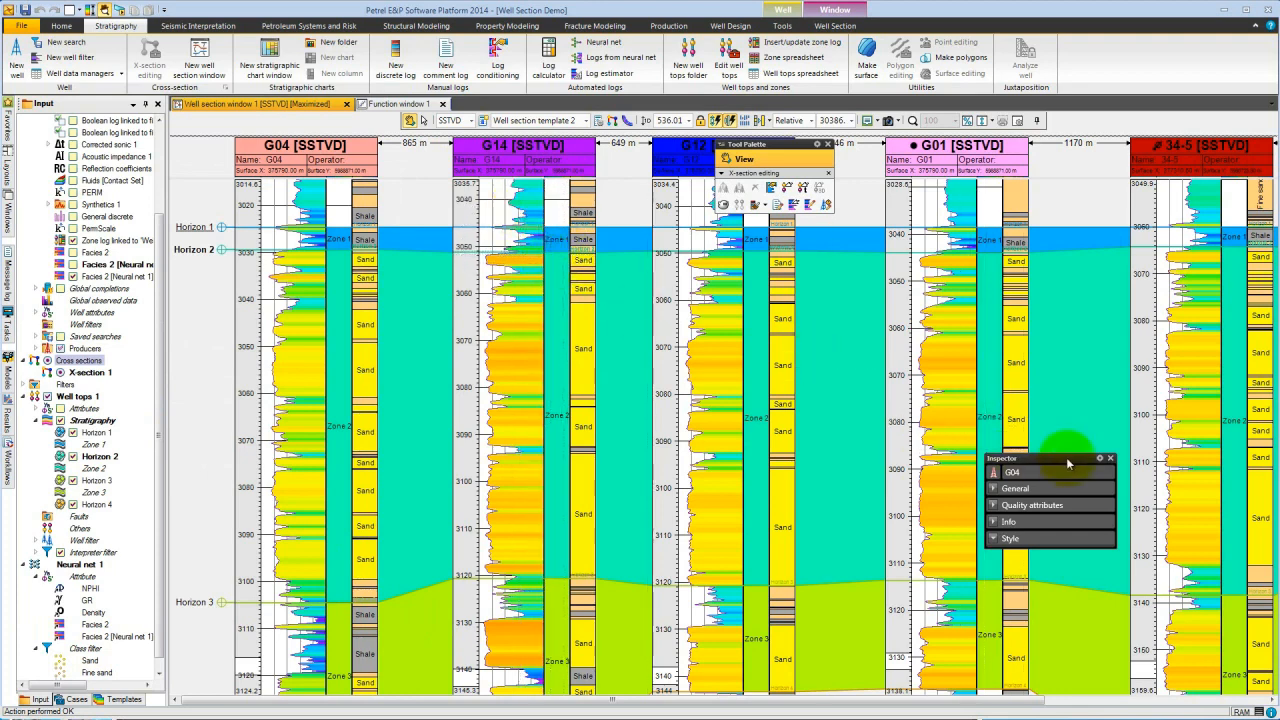
mouse_move(1064, 452)
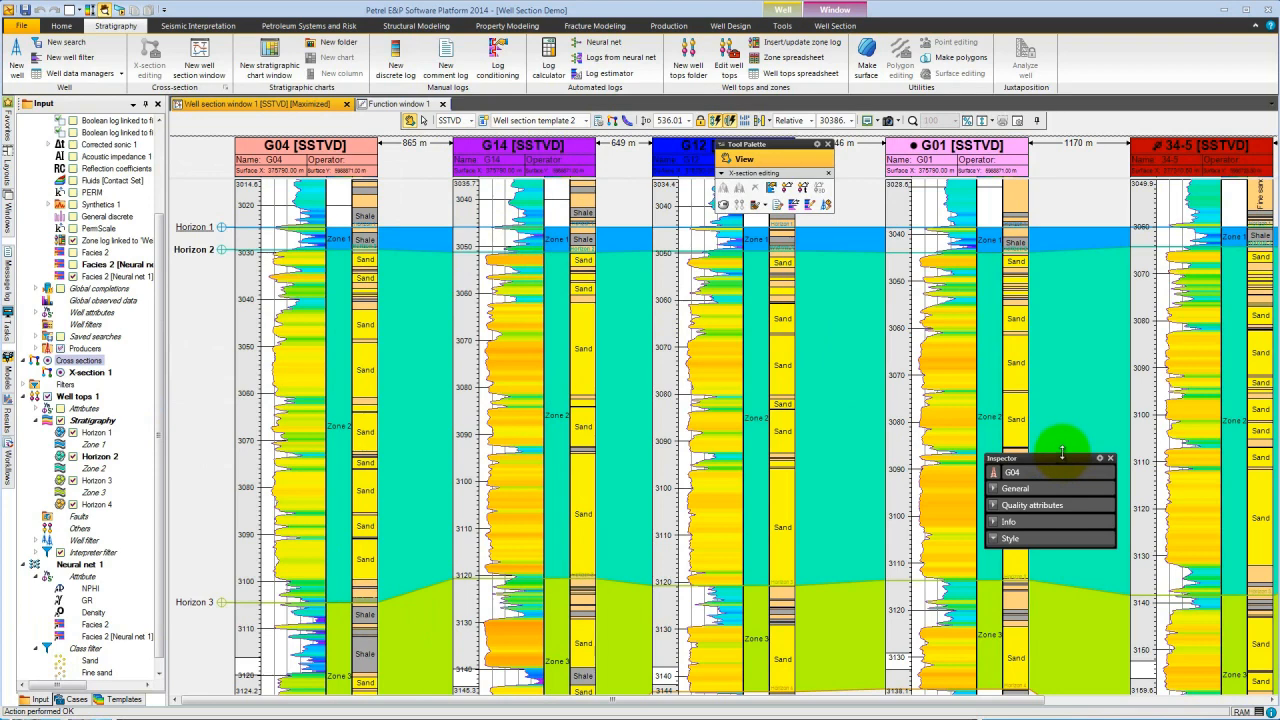